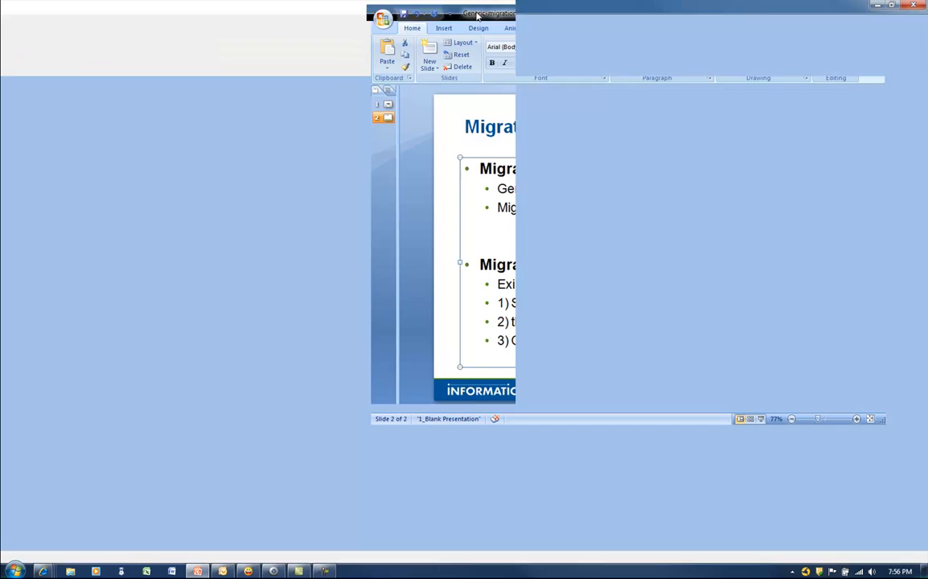
# Step: Enlarge the presentation window to full screen and activate the Migration slide's bullet text box
pyautogui.click(891, 12)
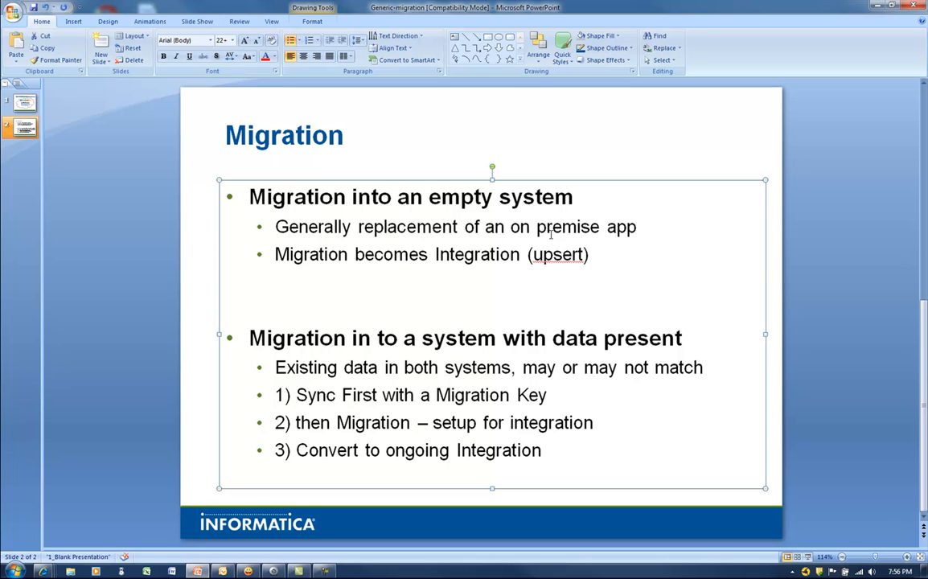
pyautogui.moveTo(334, 261)
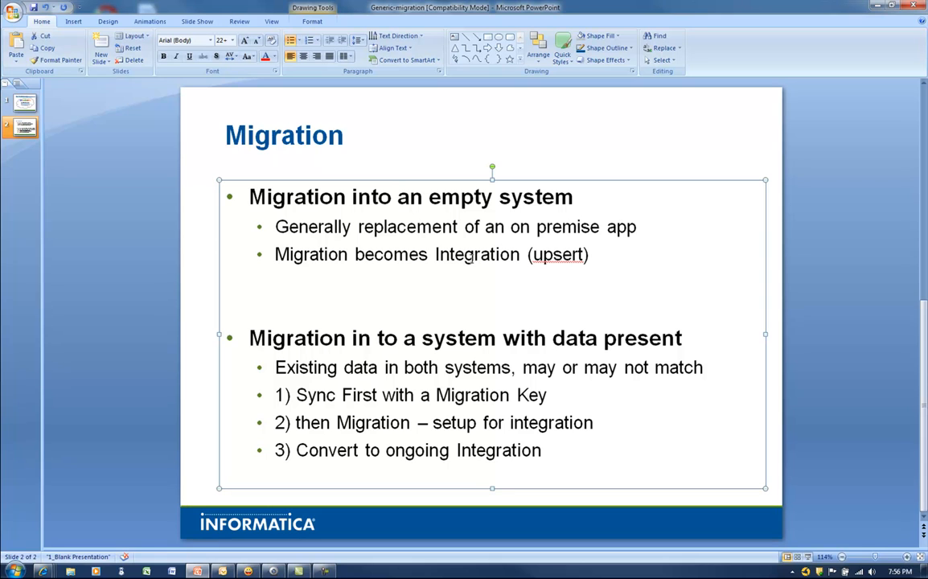
pyautogui.moveTo(495, 310)
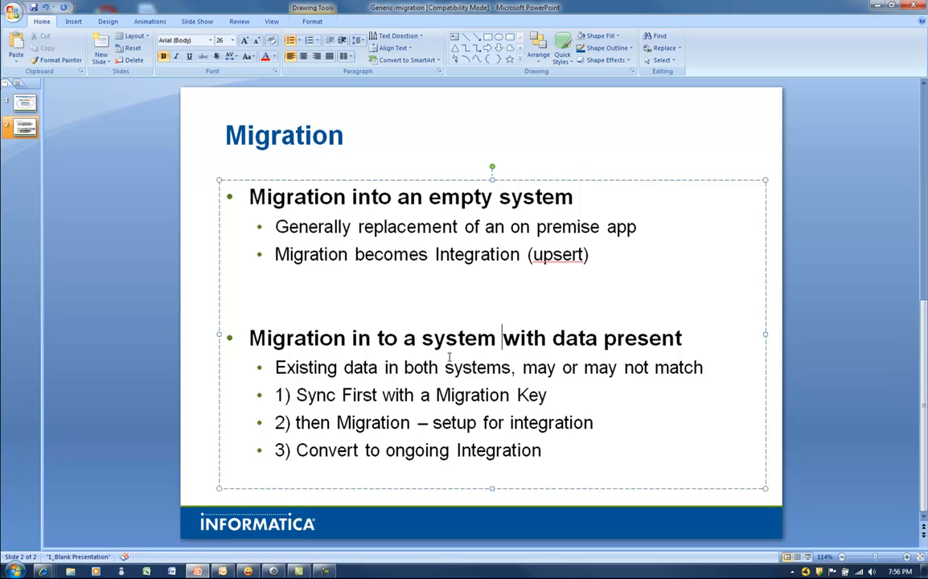
pyautogui.moveTo(559, 348)
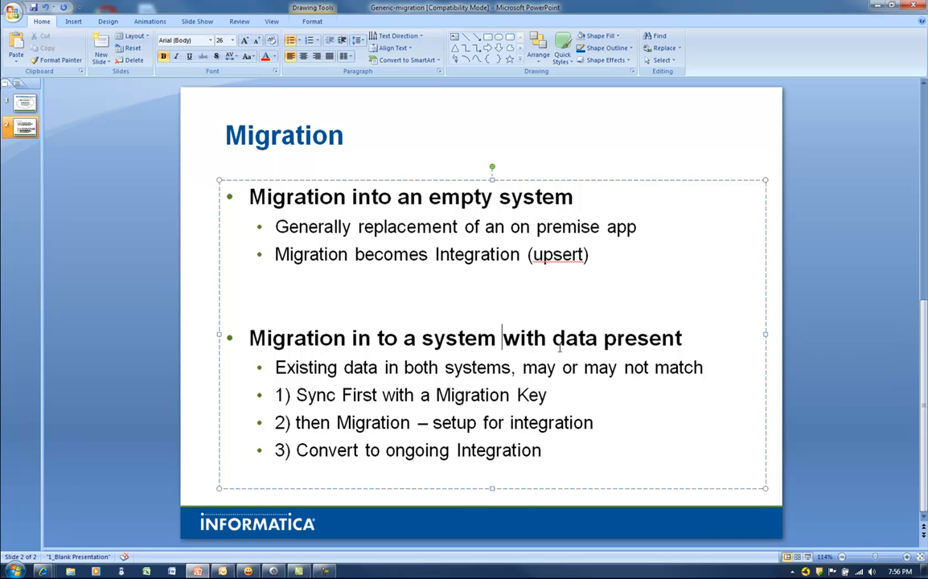
pyautogui.moveTo(678, 344)
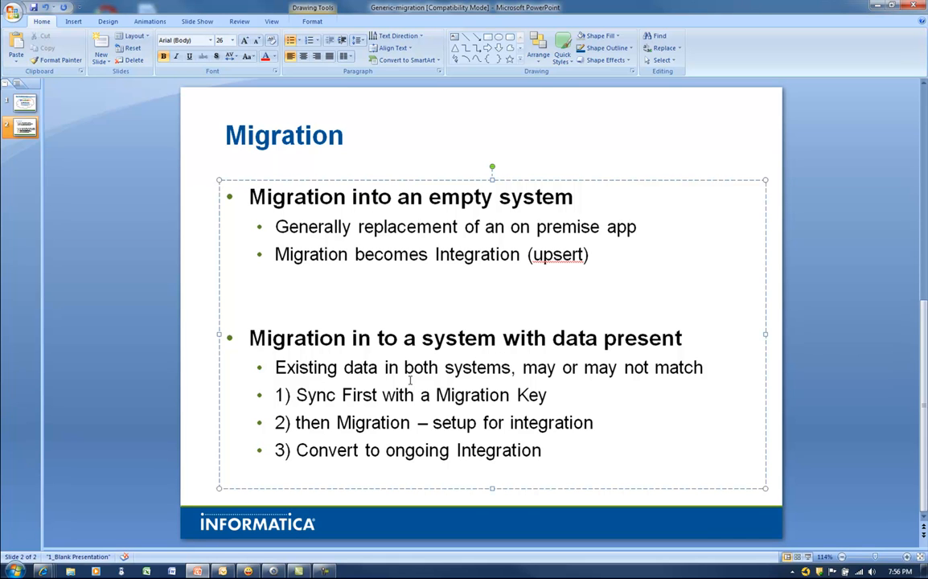
pyautogui.click(502, 337)
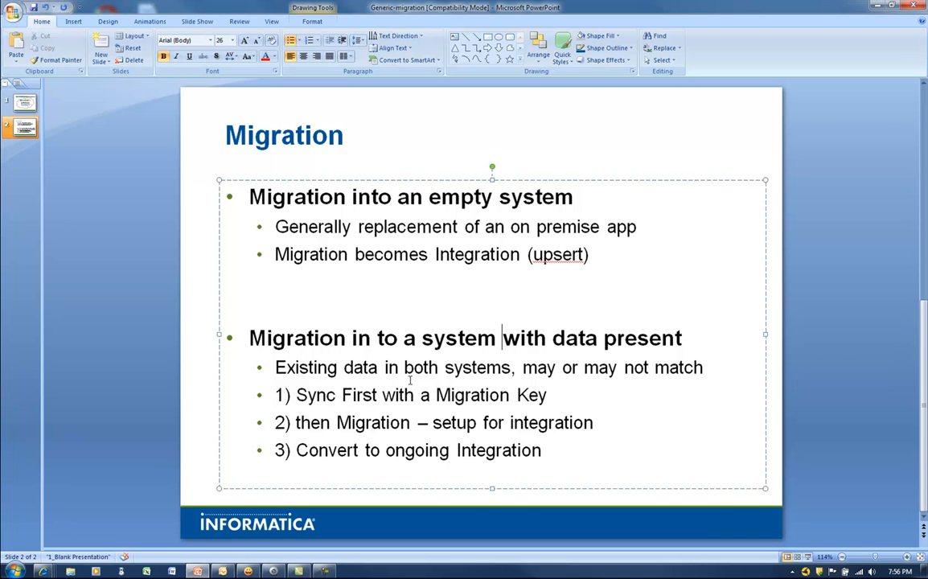
pyautogui.moveTo(849, 16)
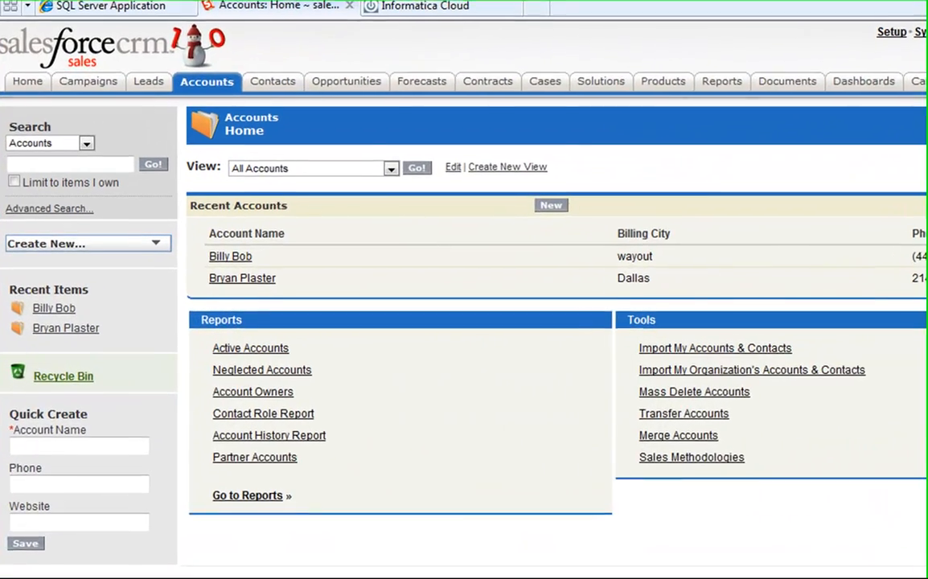
pyautogui.scroll(-3)
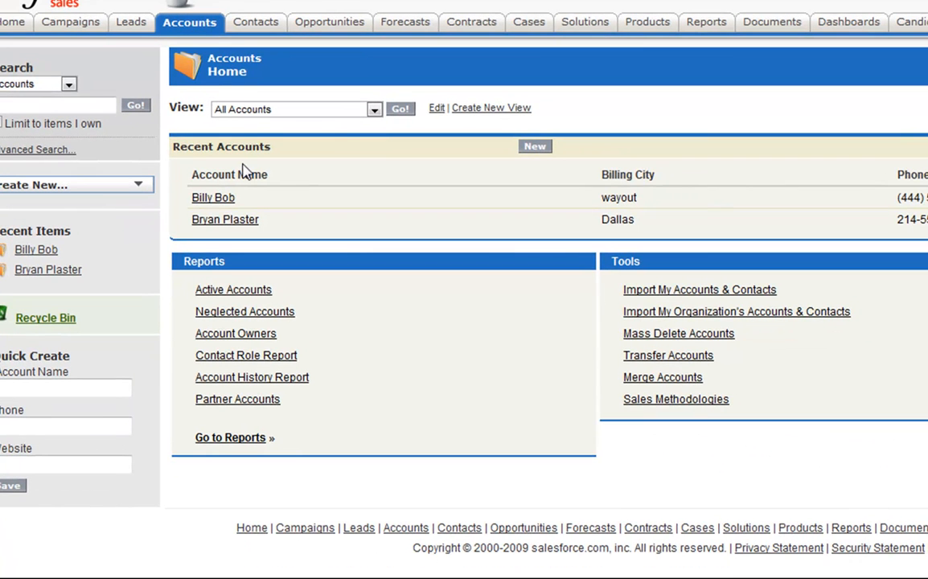
pyautogui.click(399, 109)
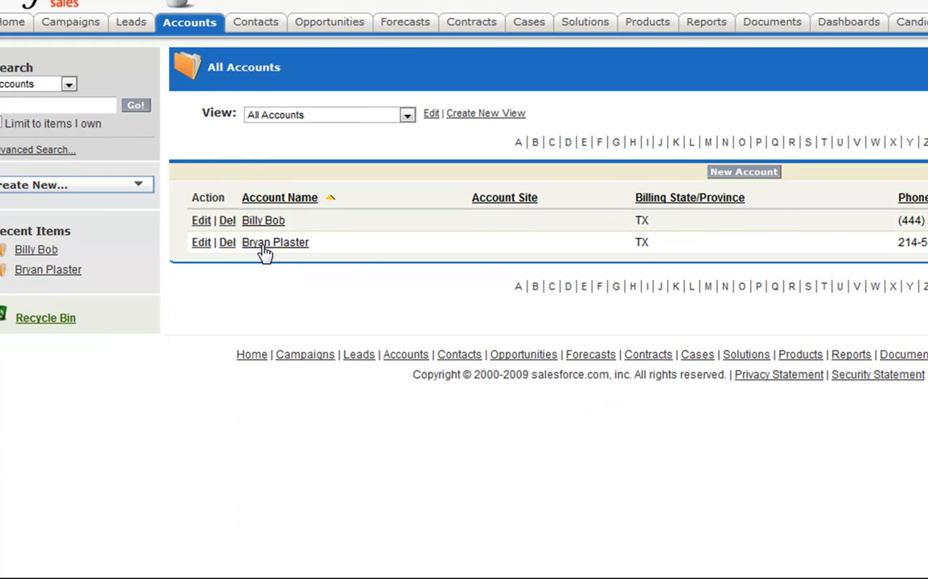
pyautogui.moveTo(148, 56)
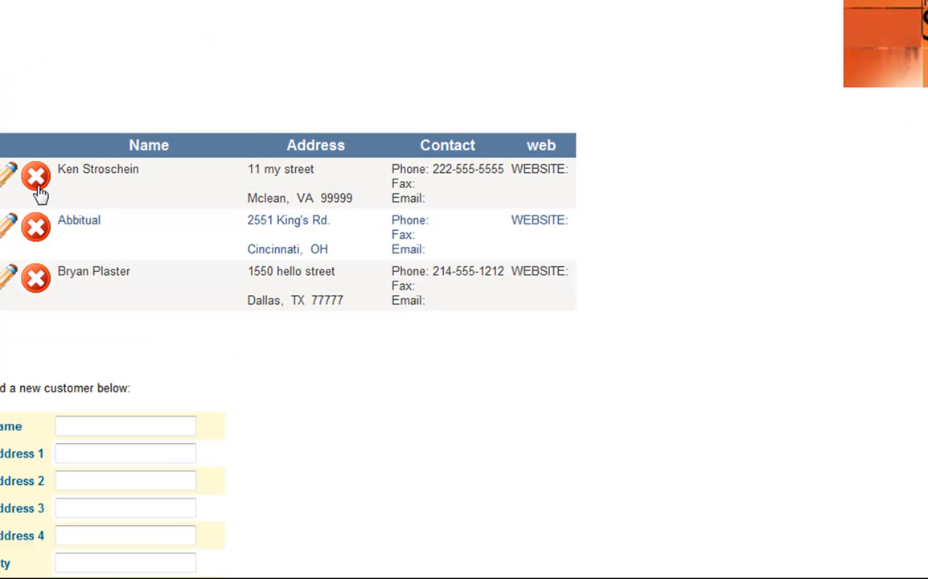
pyautogui.moveTo(87, 203)
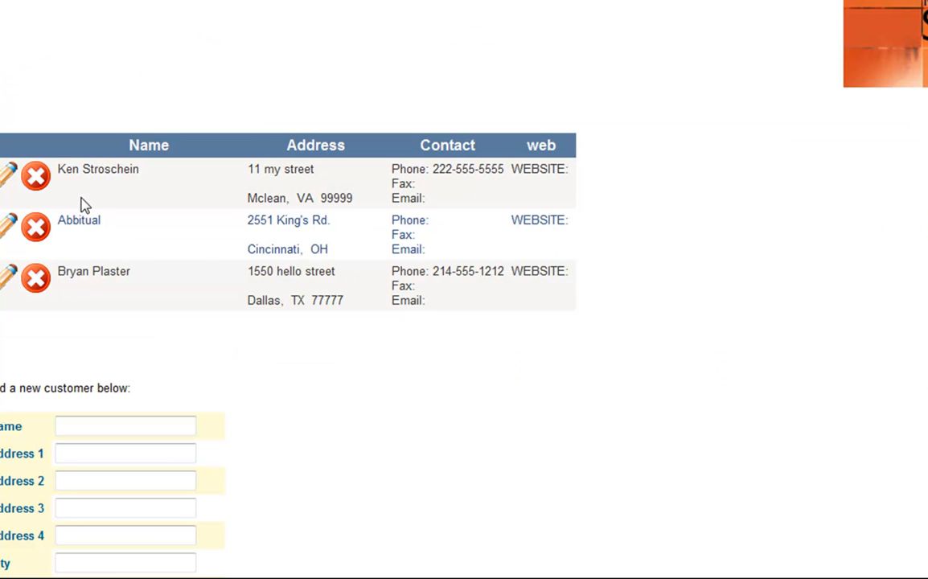
pyautogui.moveTo(78, 265)
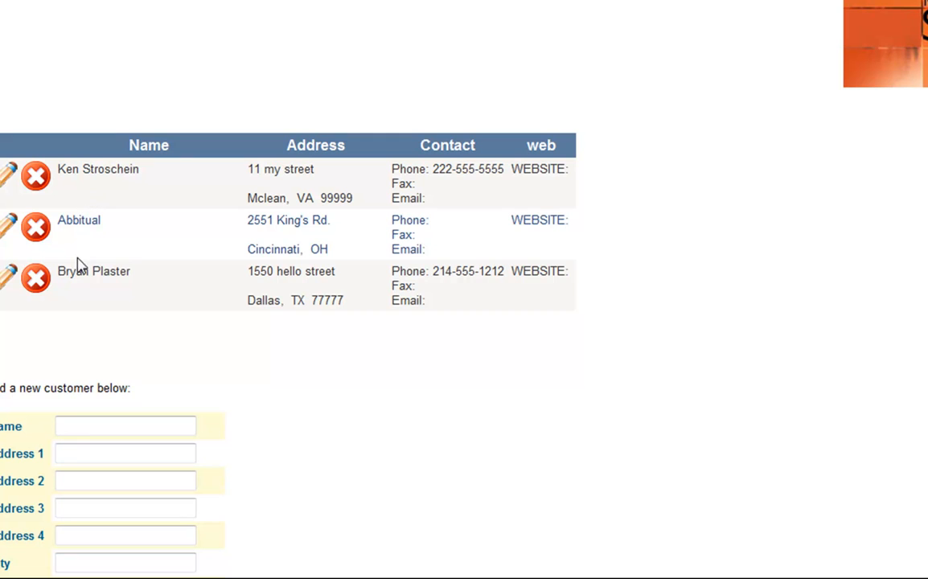
pyautogui.moveTo(230, 7)
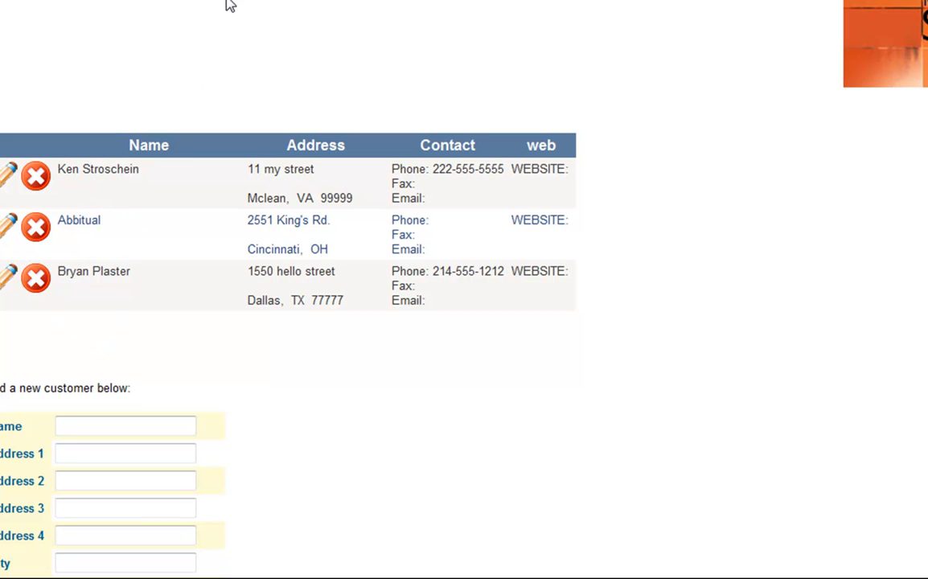
pyautogui.moveTo(157, 135)
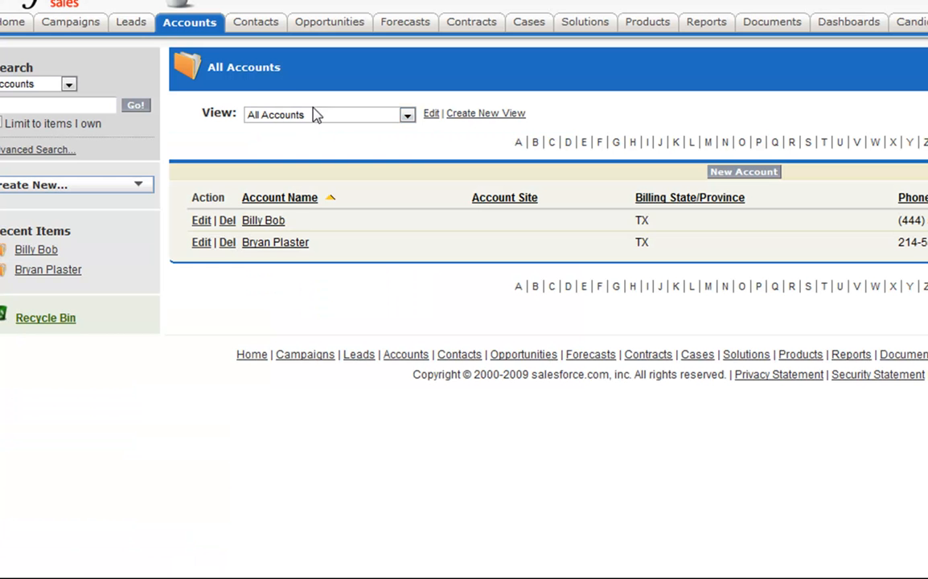
pyautogui.moveTo(228, 8)
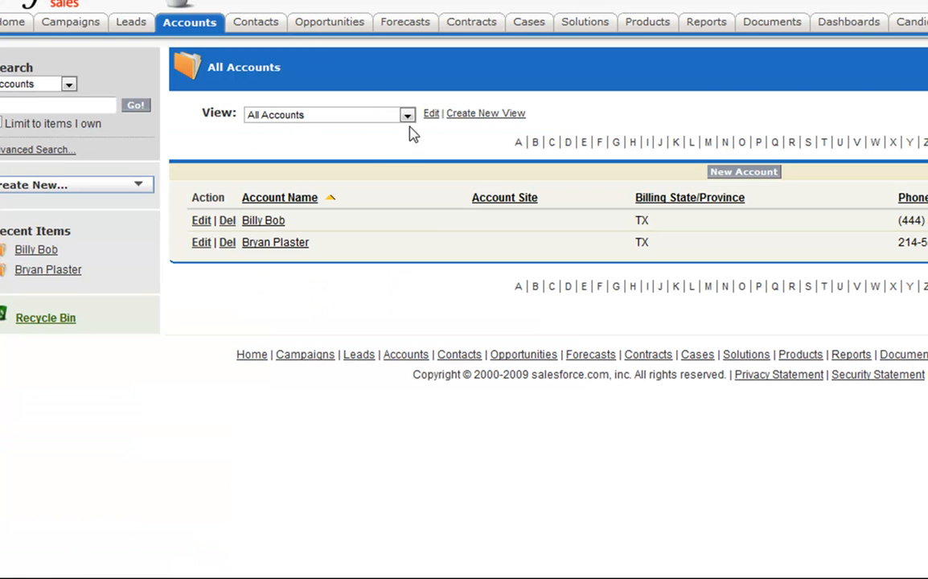
pyautogui.moveTo(413, 174)
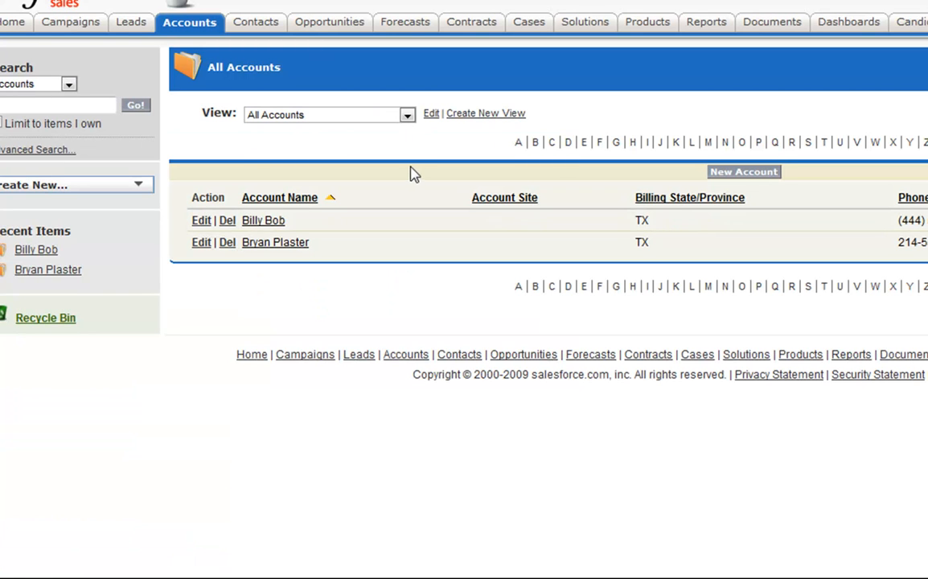
pyautogui.moveTo(709, 88)
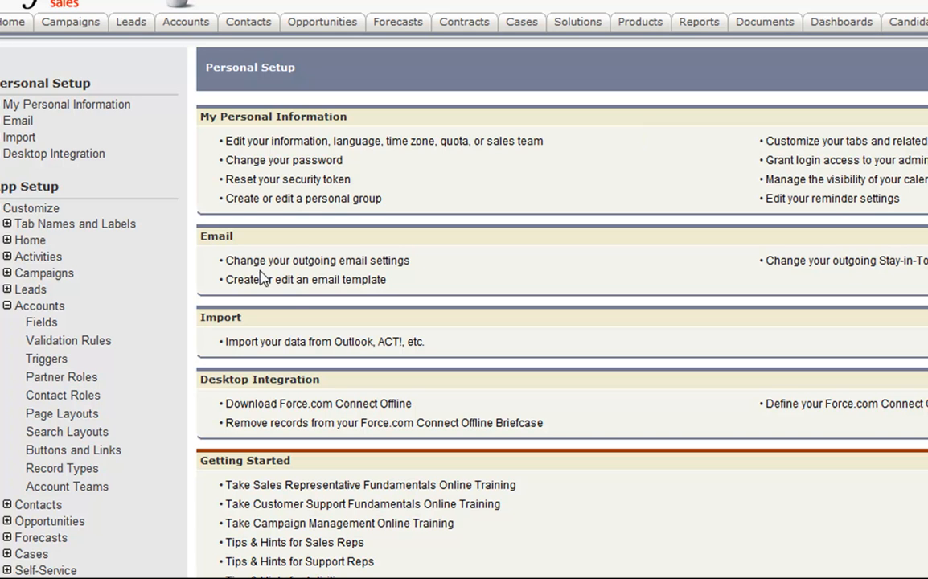
pyautogui.moveTo(38, 325)
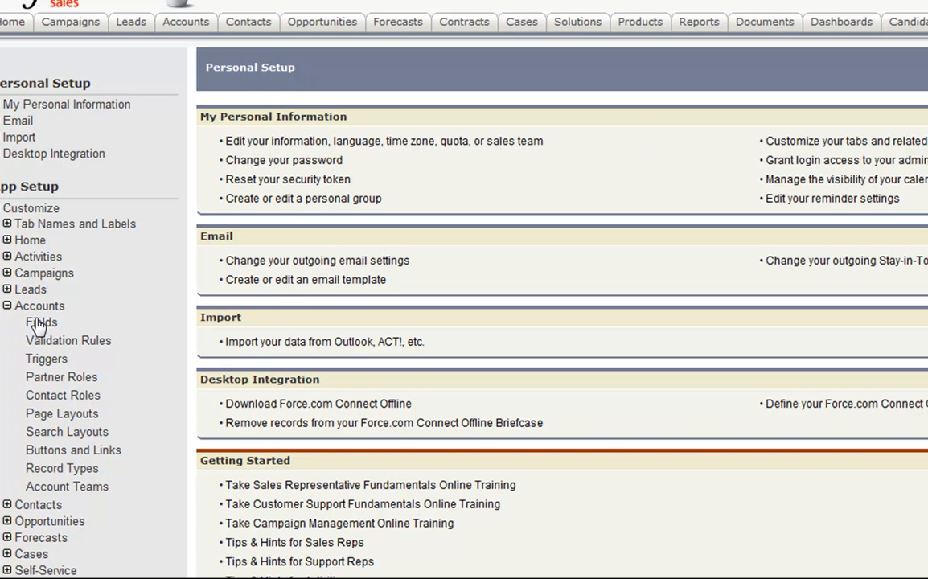
# Step: Start a new Text custom field from the Account Fields setup page
pyautogui.click(42, 322)
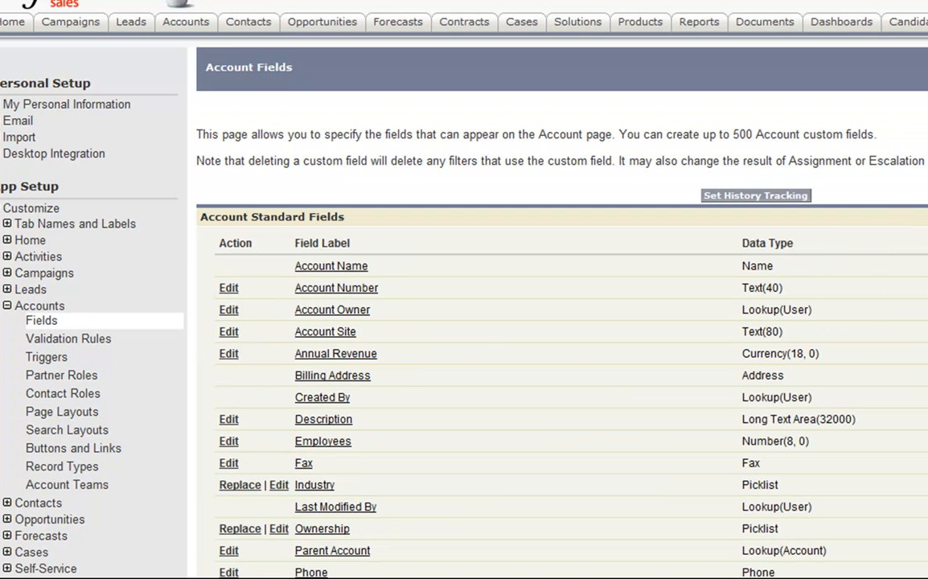
pyautogui.scroll(-3)
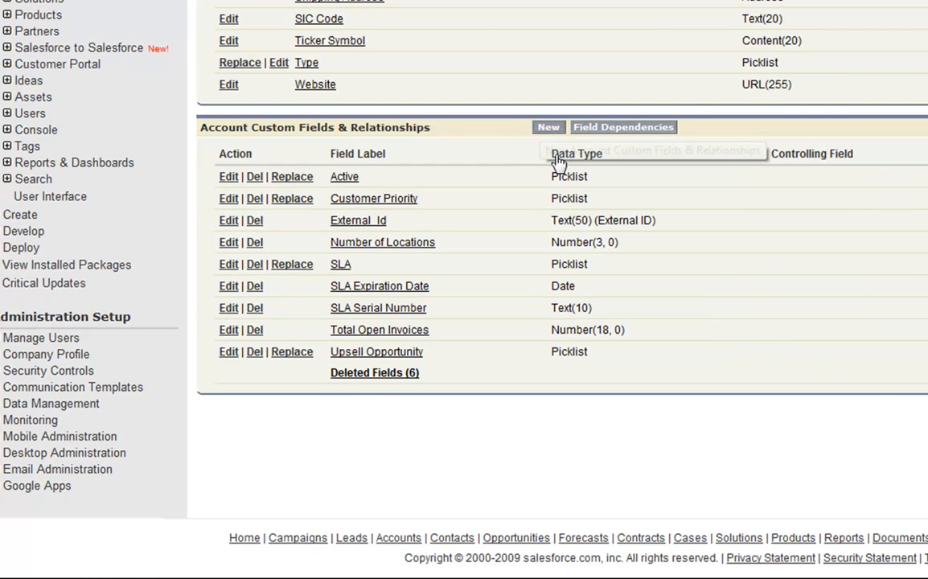
pyautogui.click(546, 127)
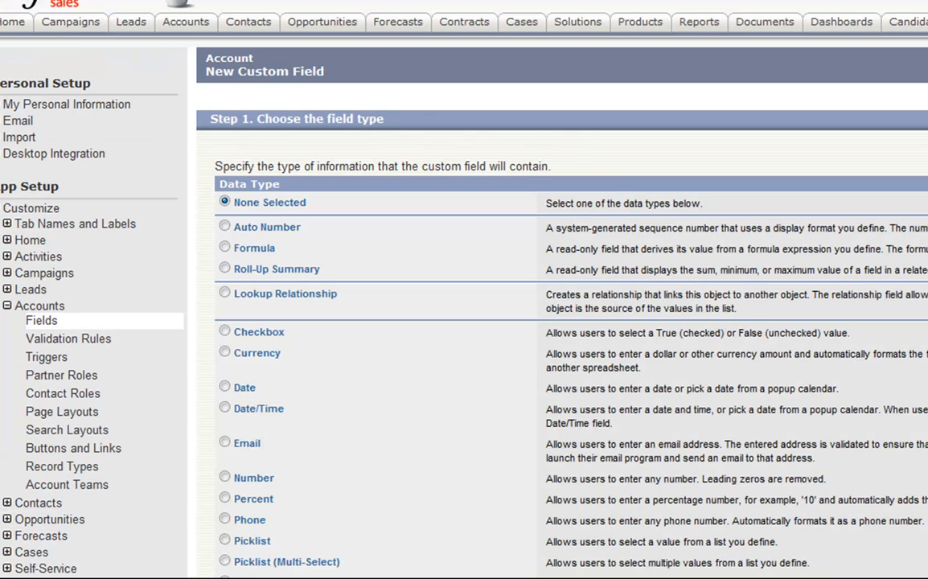
pyautogui.scroll(-3)
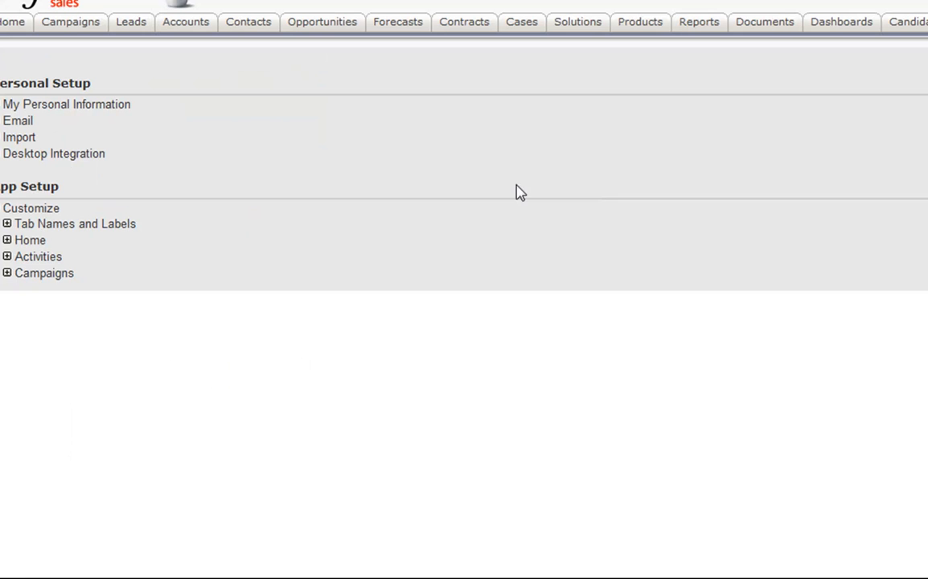
pyautogui.click(42, 320)
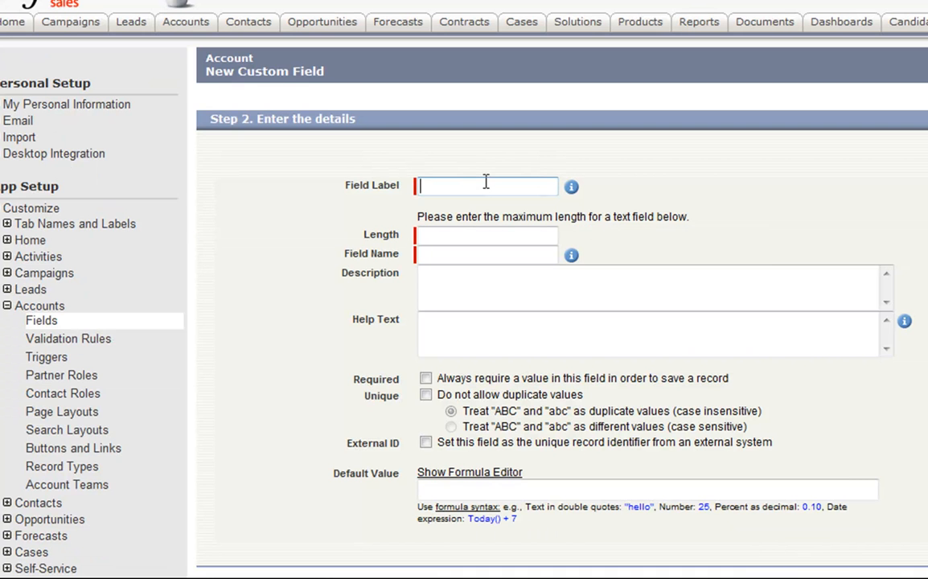
# Step: Label the field MigrationKey with length 100 and mark it as an External ID
pyautogui.write('Migration')
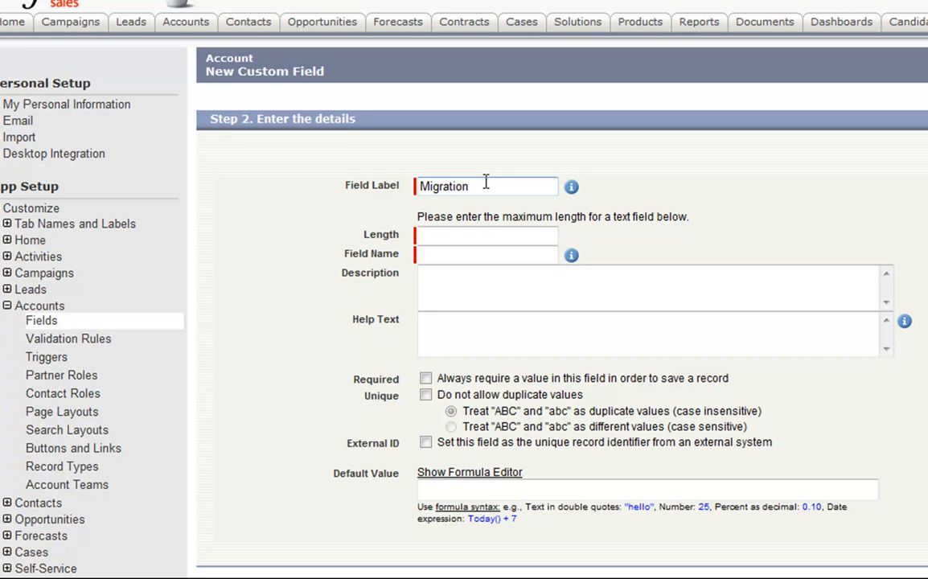
pyautogui.write('Keyh')
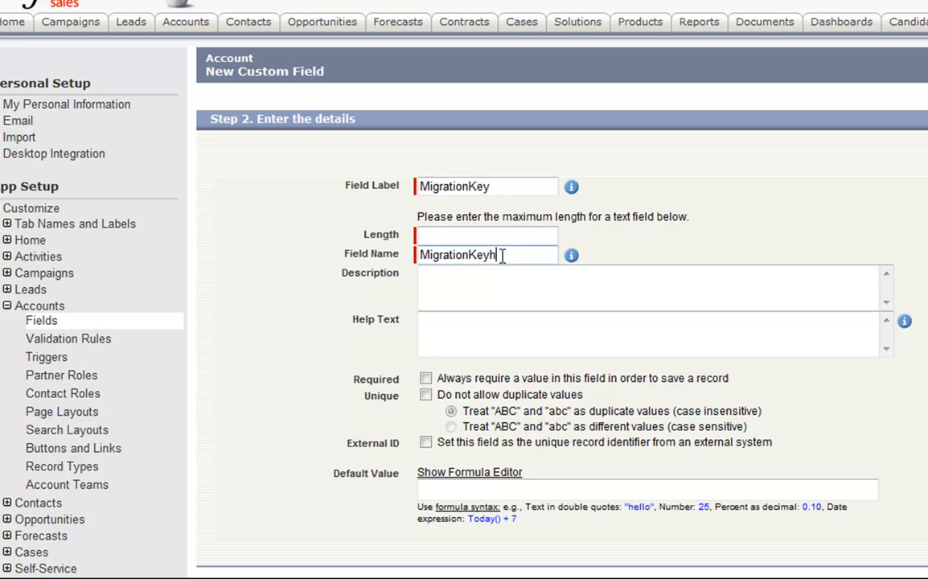
pyautogui.write('10')
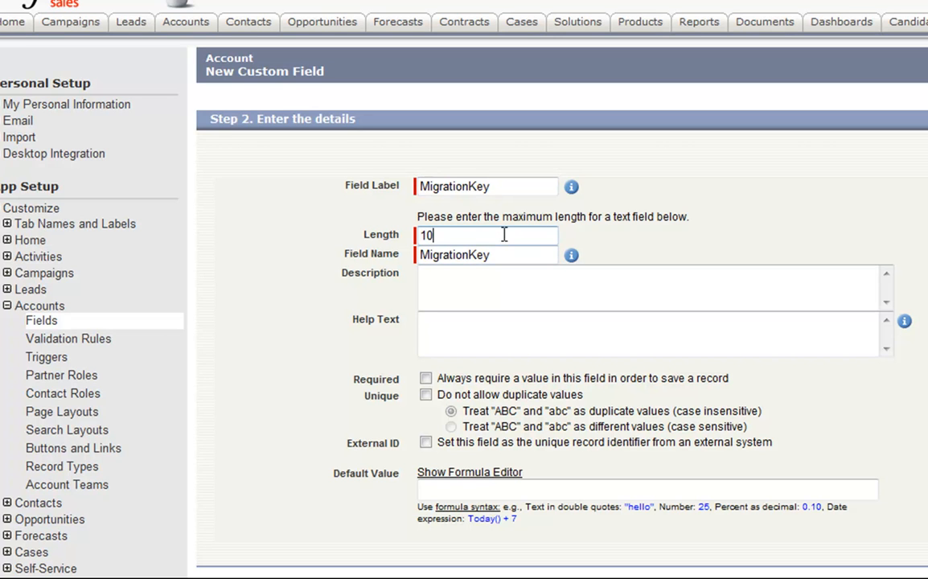
pyautogui.write('0')
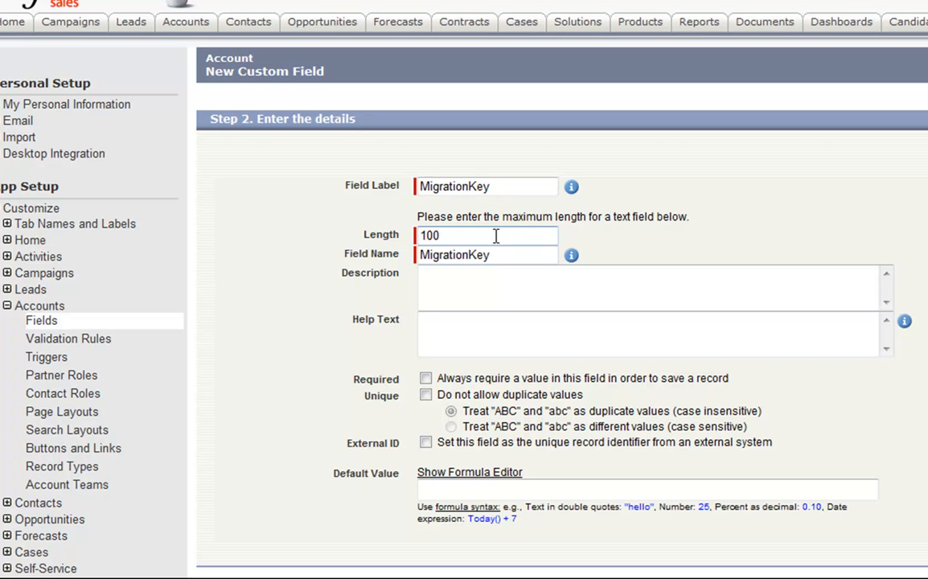
pyautogui.click(651, 287)
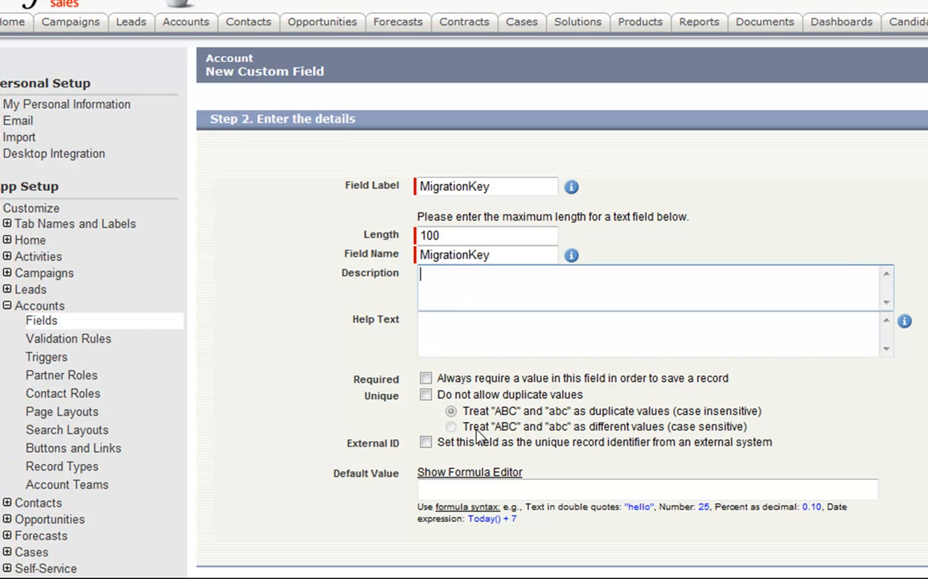
pyautogui.click(425, 444)
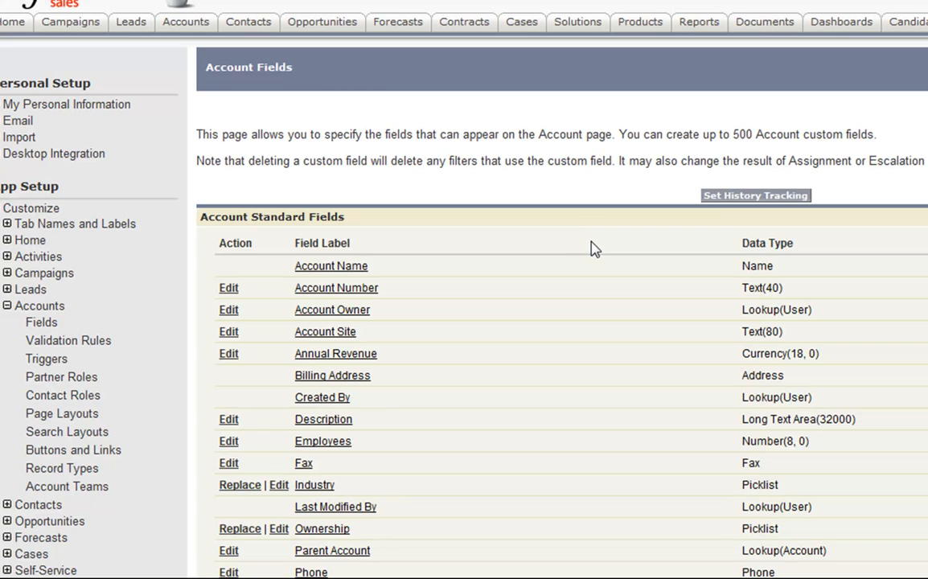
# Step: Create a second Account text field IntegrationKey with length 100 and save it
pyautogui.scroll(-3)
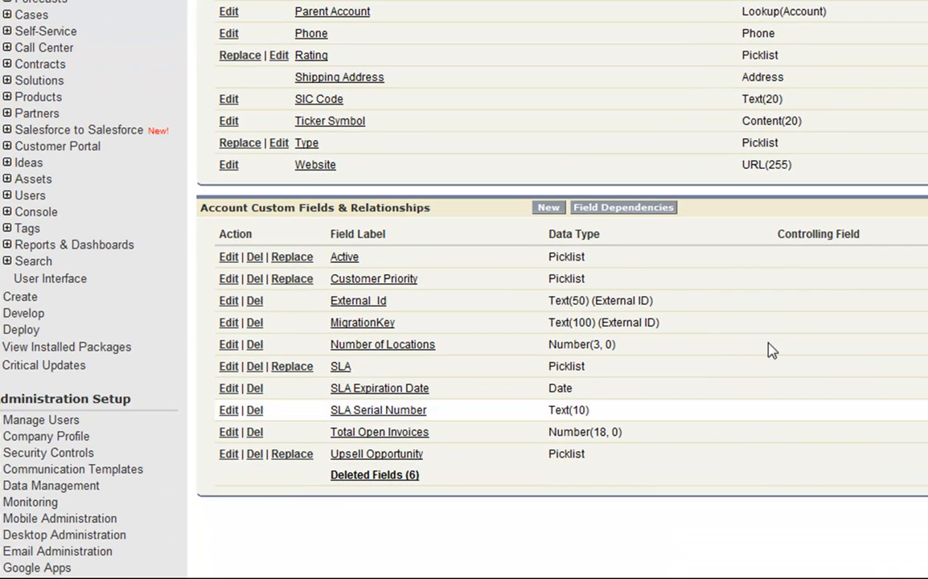
pyautogui.moveTo(549, 208)
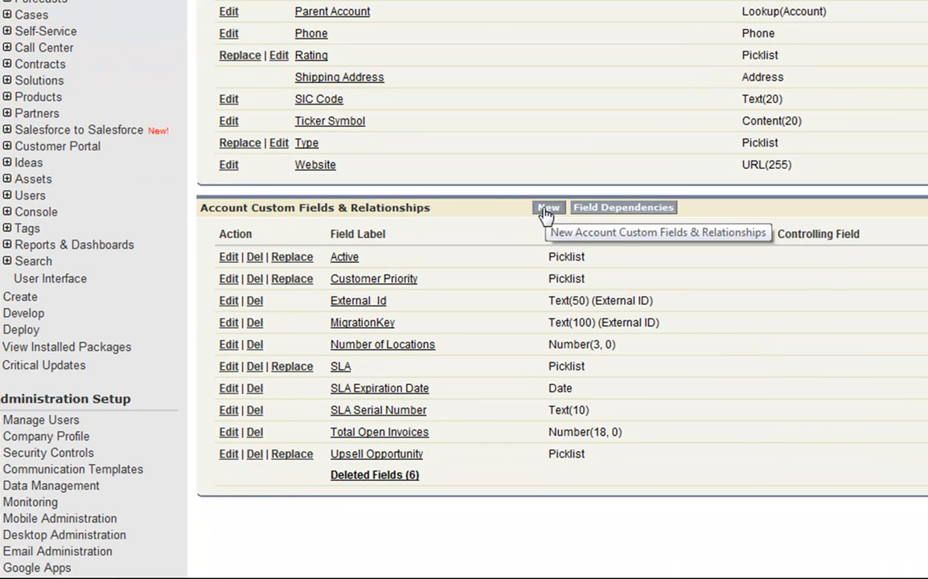
pyautogui.click(549, 208)
pyautogui.write('Integratio')
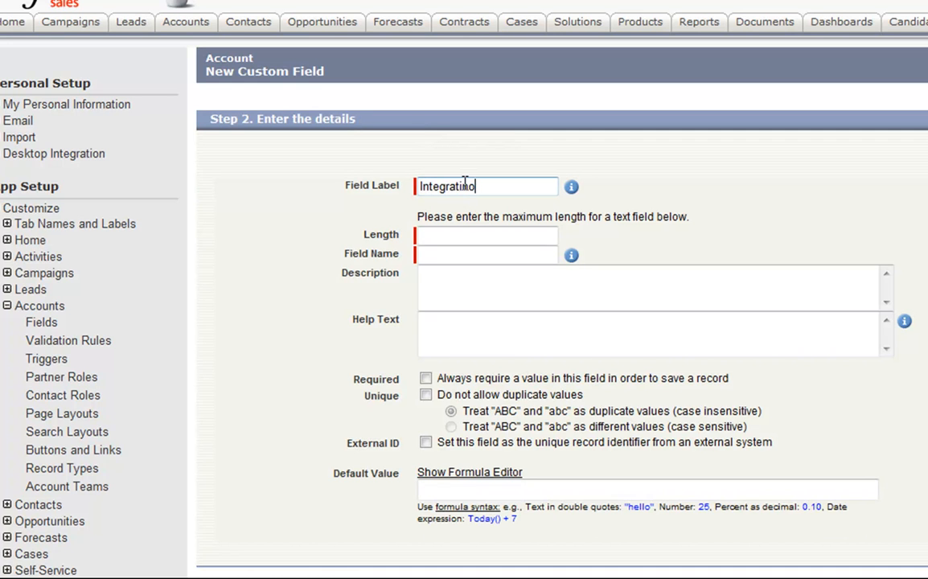
pyautogui.write('Key')
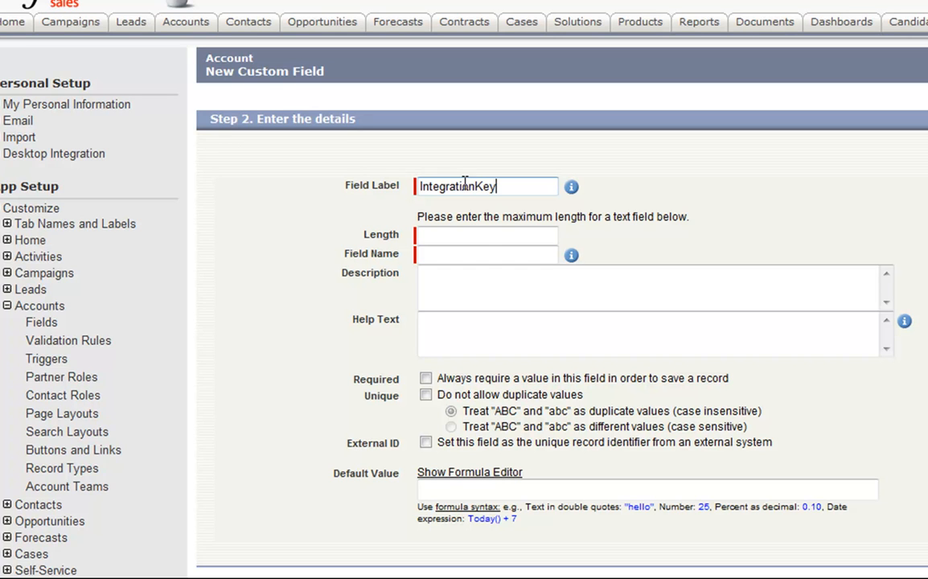
pyautogui.write('100')
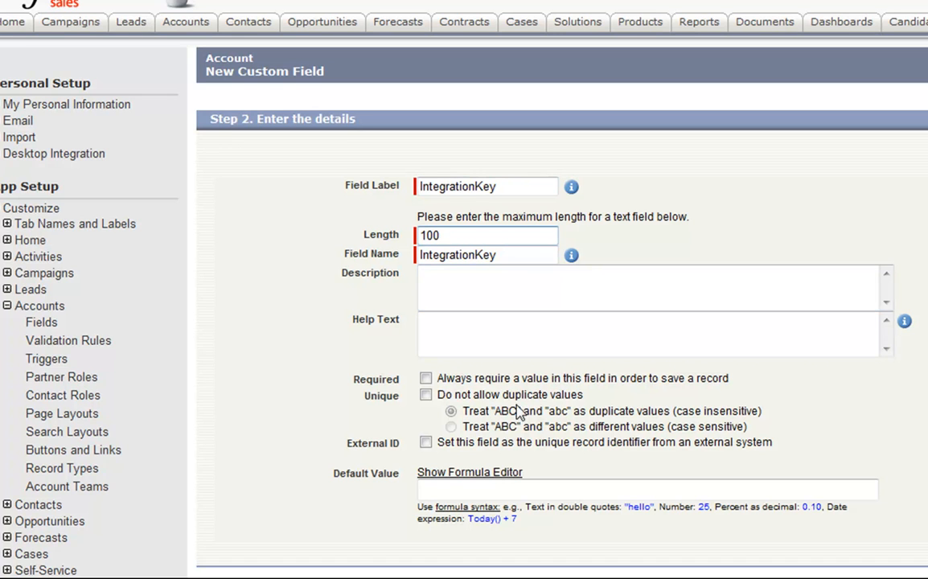
pyautogui.moveTo(530, 447)
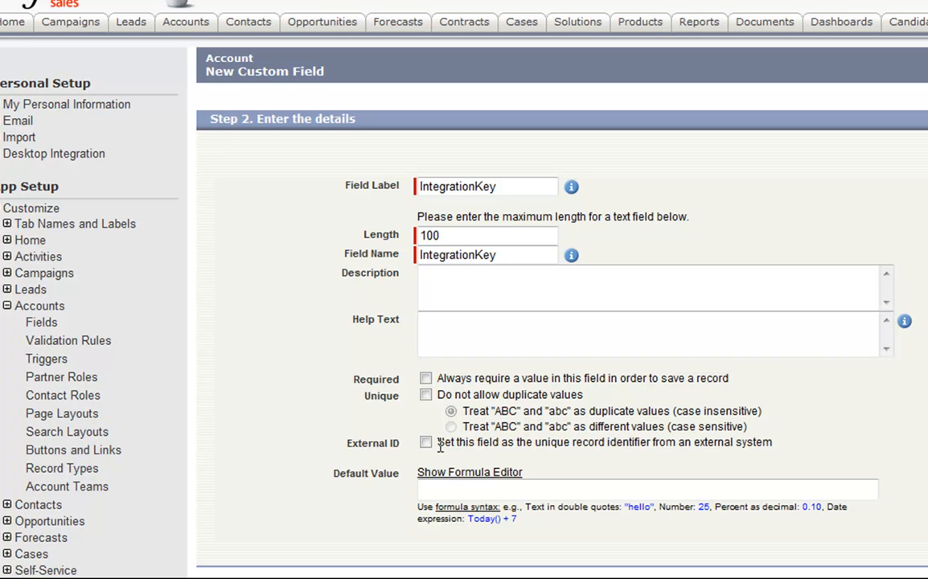
pyautogui.moveTo(518, 434)
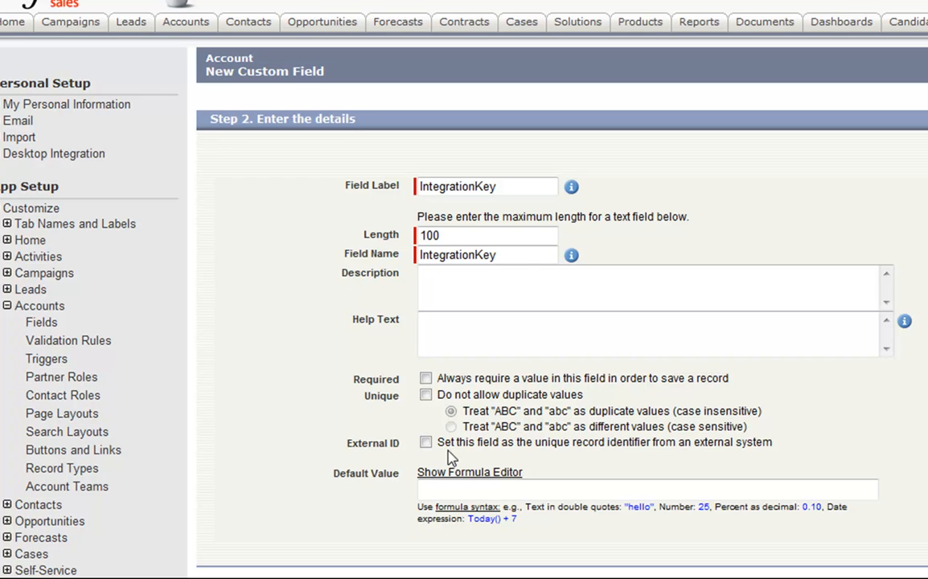
pyautogui.click(426, 444)
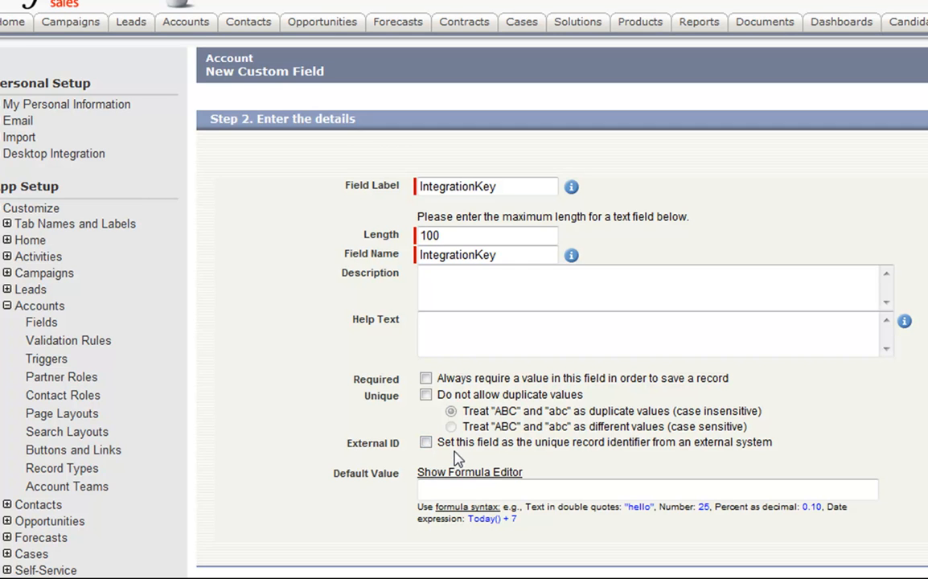
pyautogui.moveTo(529, 465)
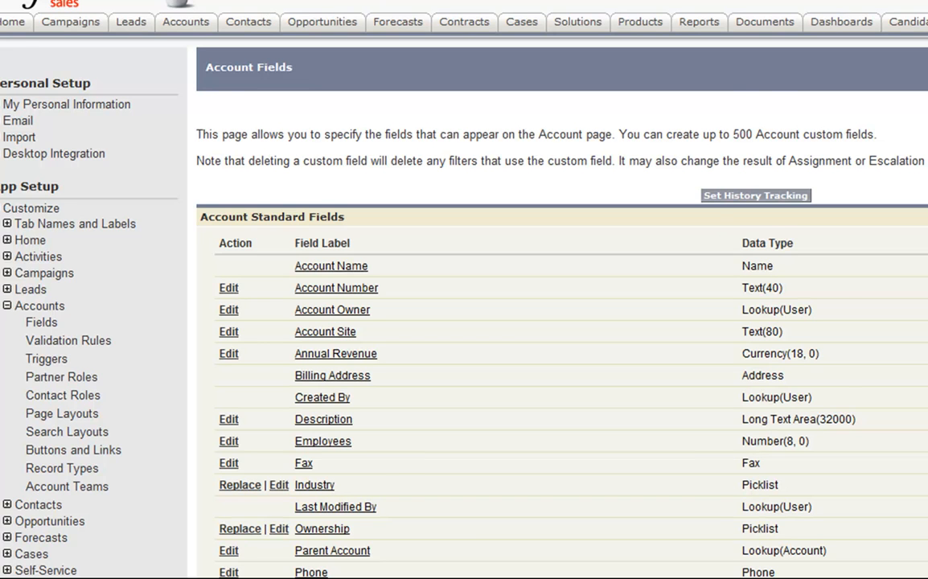
pyautogui.scroll(-3)
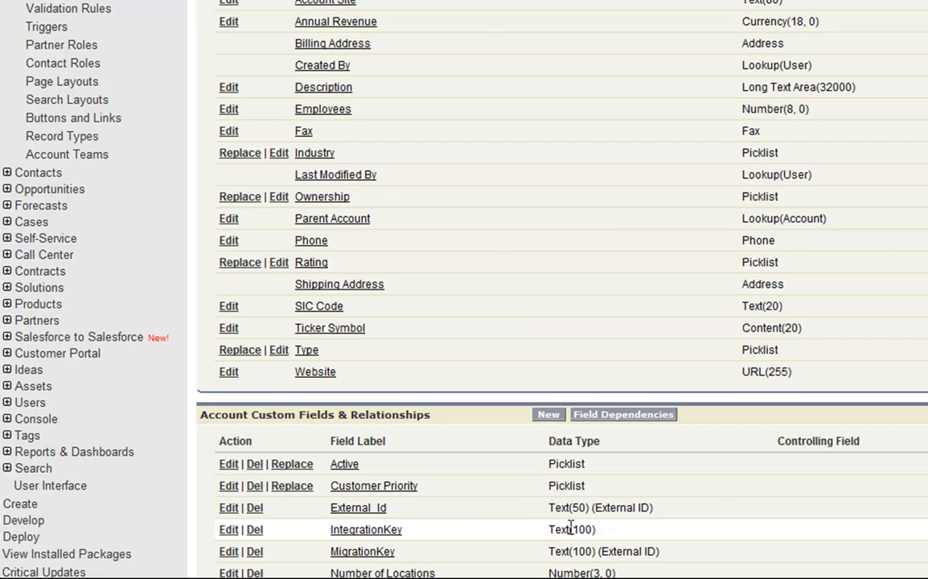
pyautogui.scroll(3)
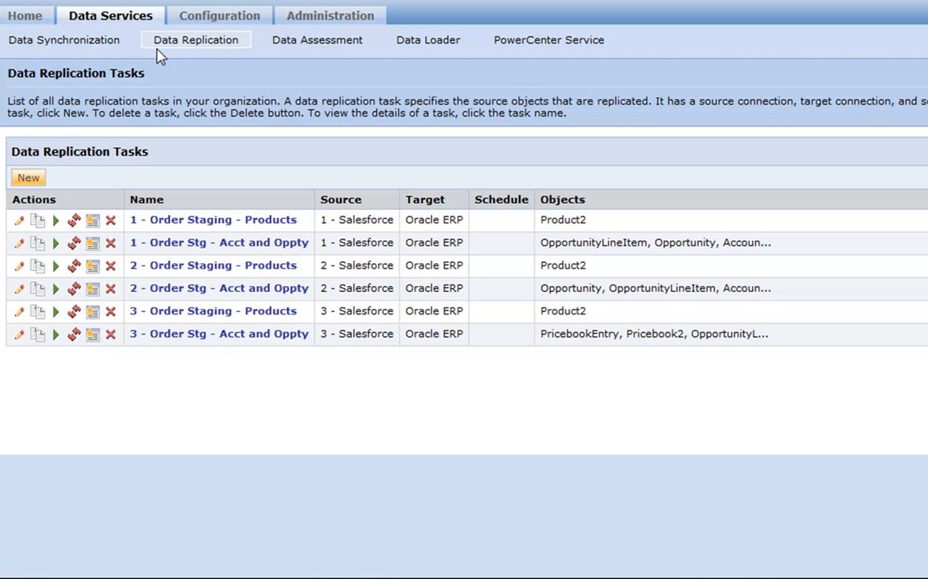
pyautogui.moveTo(186, 43)
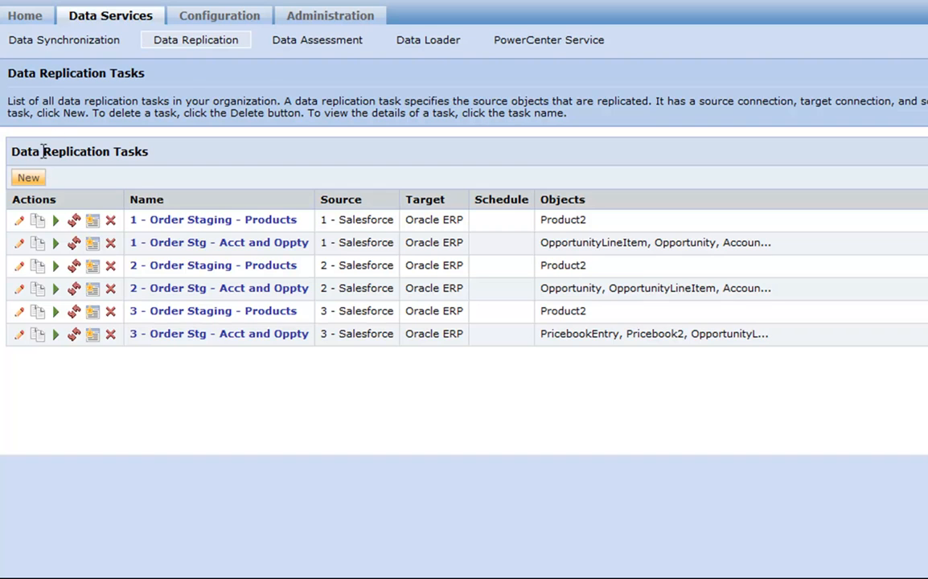
# Step: Start the Data Replication Task Wizard for a new task
pyautogui.click(27, 177)
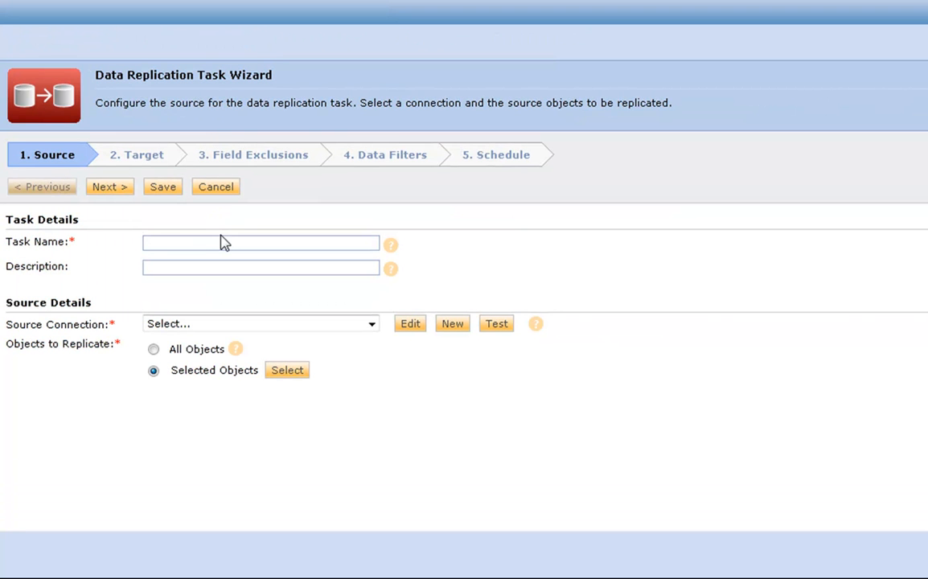
# Step: Name the task 'get Account data for Mig Key' and pick the Salesforce Account object as source
pyautogui.write('C')
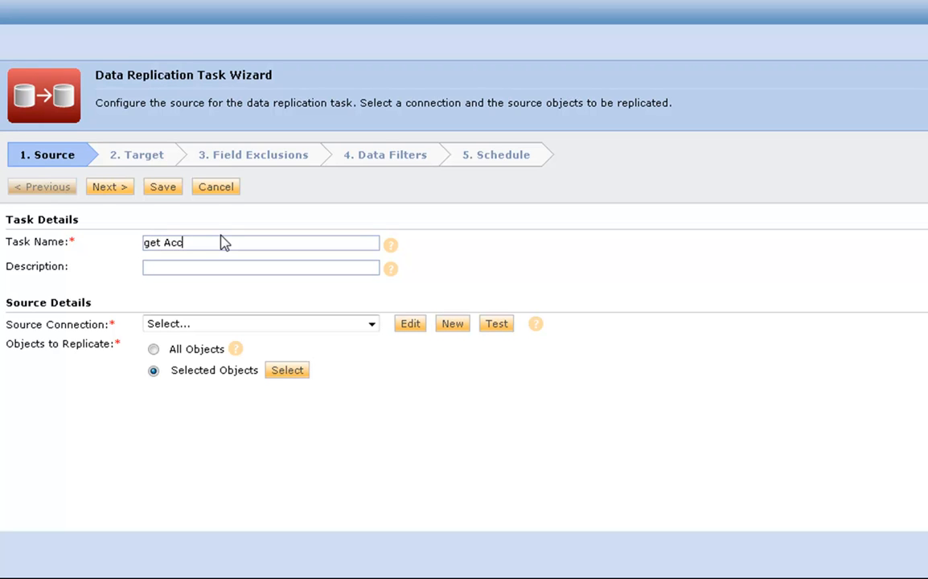
pyautogui.write('ount data')
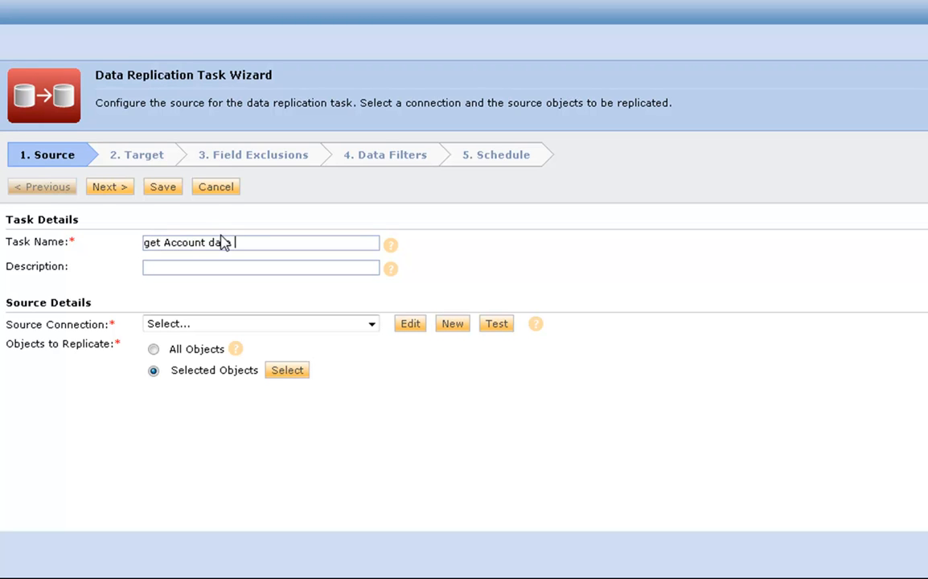
pyautogui.write('for Mig D')
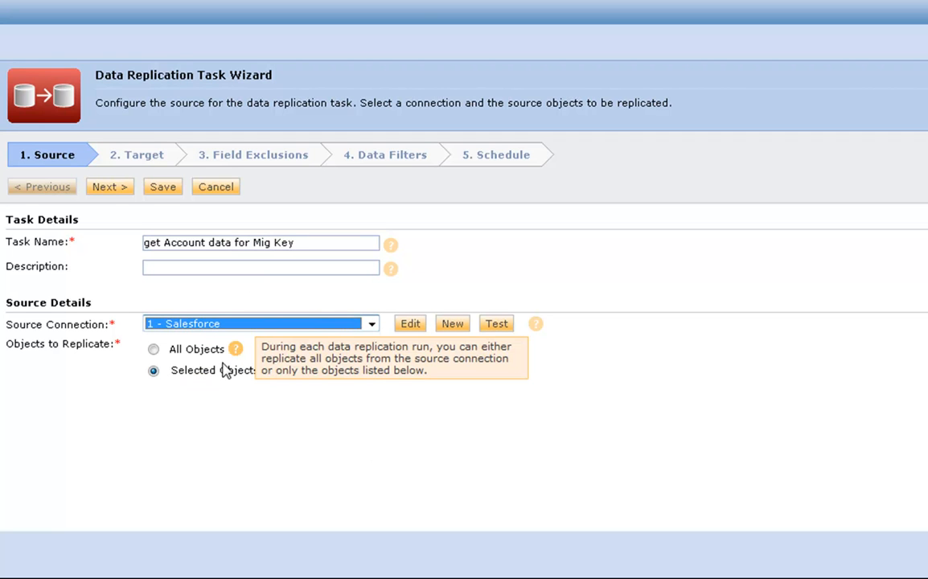
pyautogui.click(155, 370)
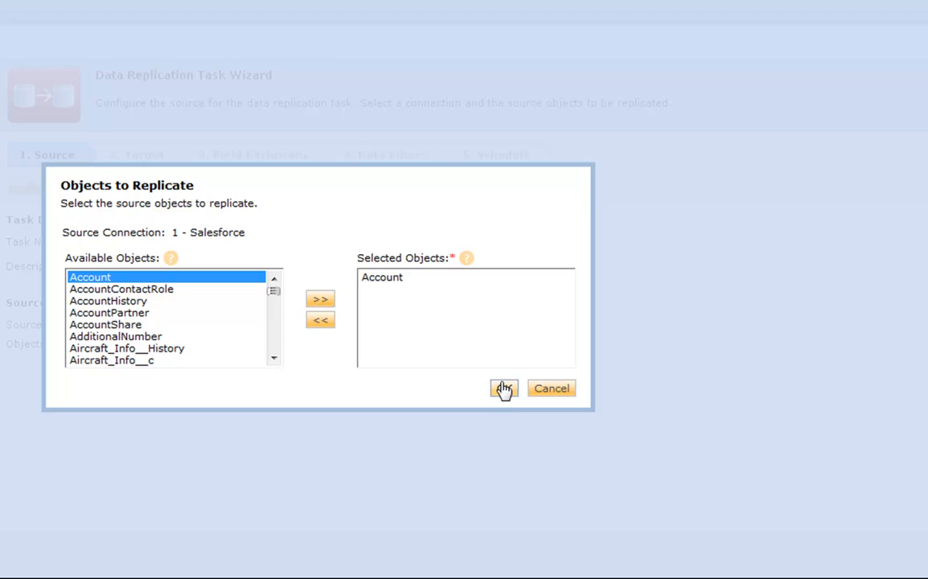
pyautogui.click(504, 387)
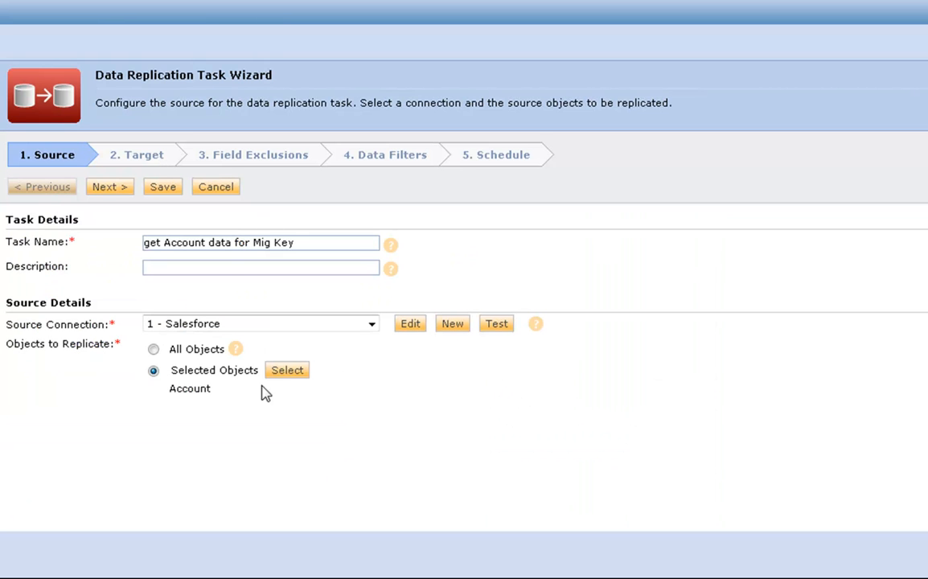
pyautogui.doubleClick(190, 387)
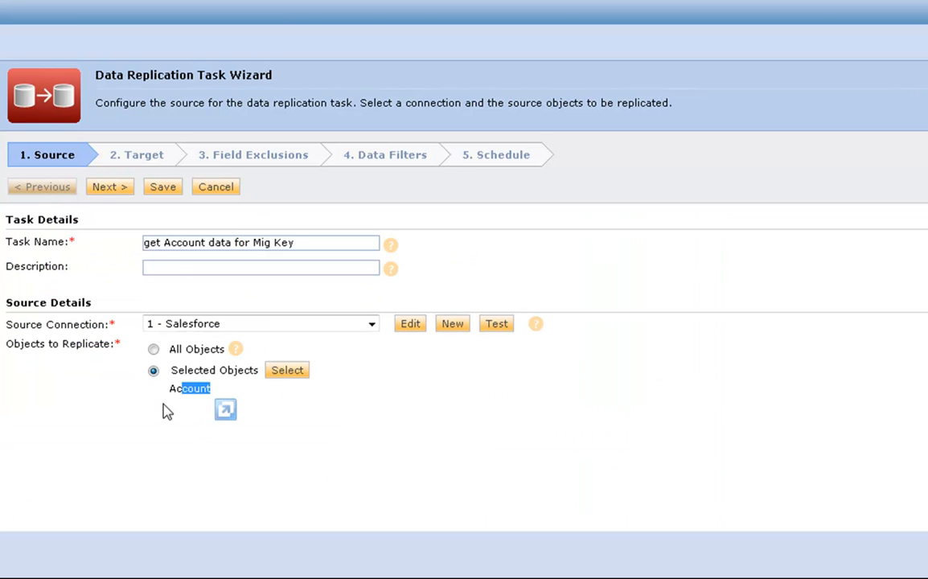
# Step: Target CSV files with prefix migration_ and save the replication task
pyautogui.click(109, 186)
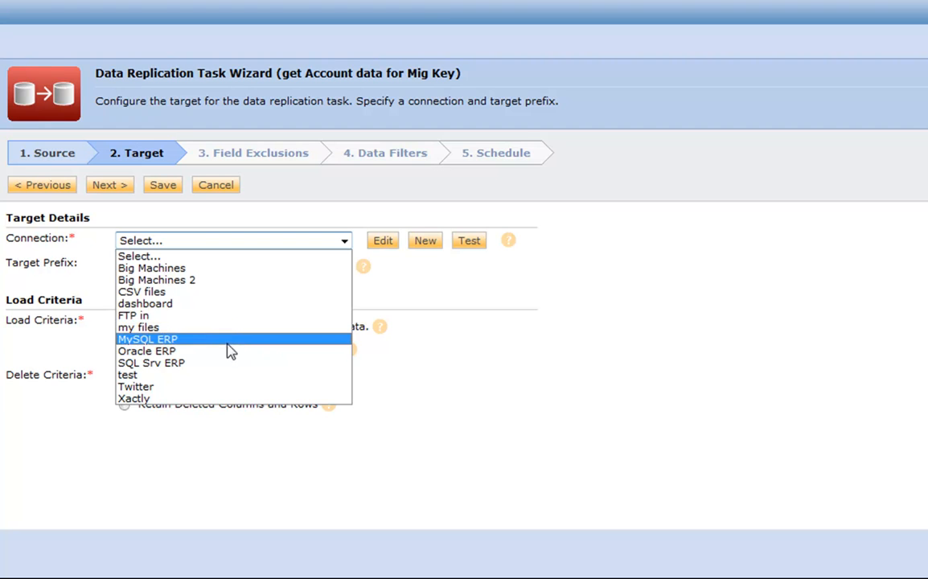
pyautogui.click(142, 291)
pyautogui.write('migration_')
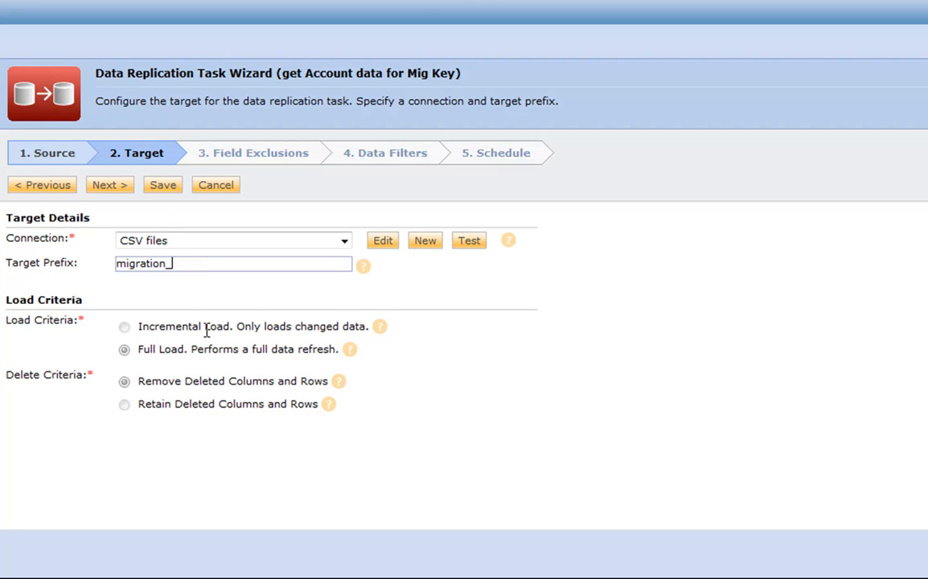
pyautogui.moveTo(168, 179)
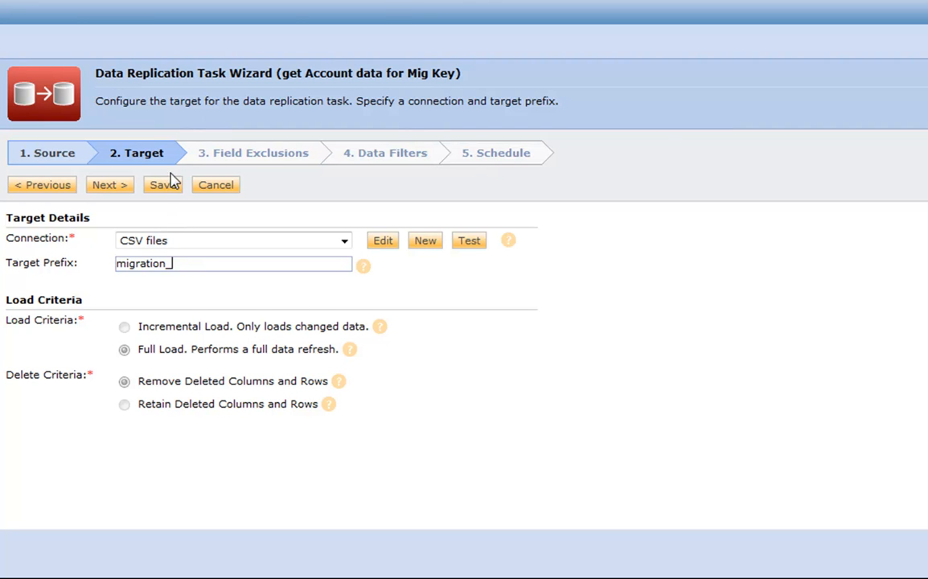
pyautogui.click(163, 184)
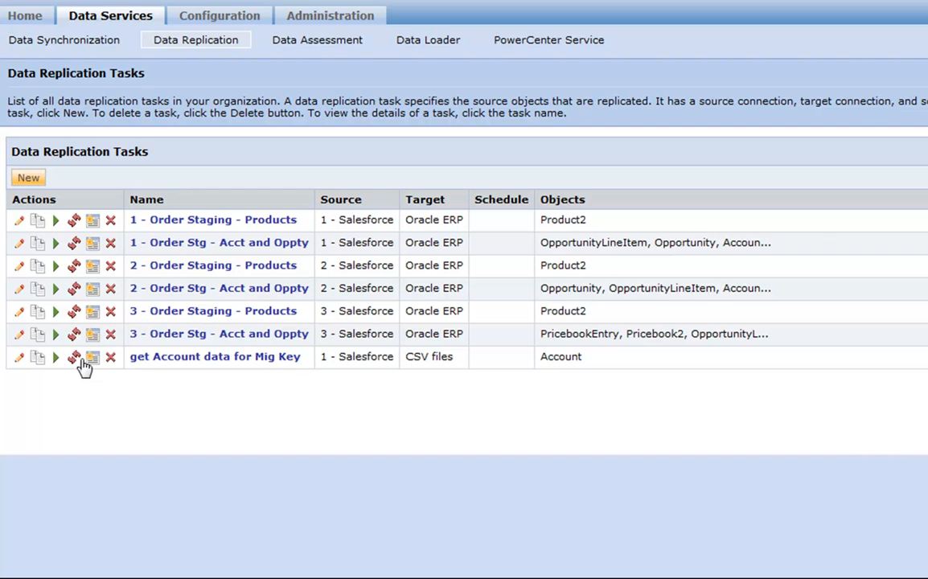
# Step: Run the 'get Account data for Mig Key' task and start a new data synchronization task
pyautogui.click(55, 357)
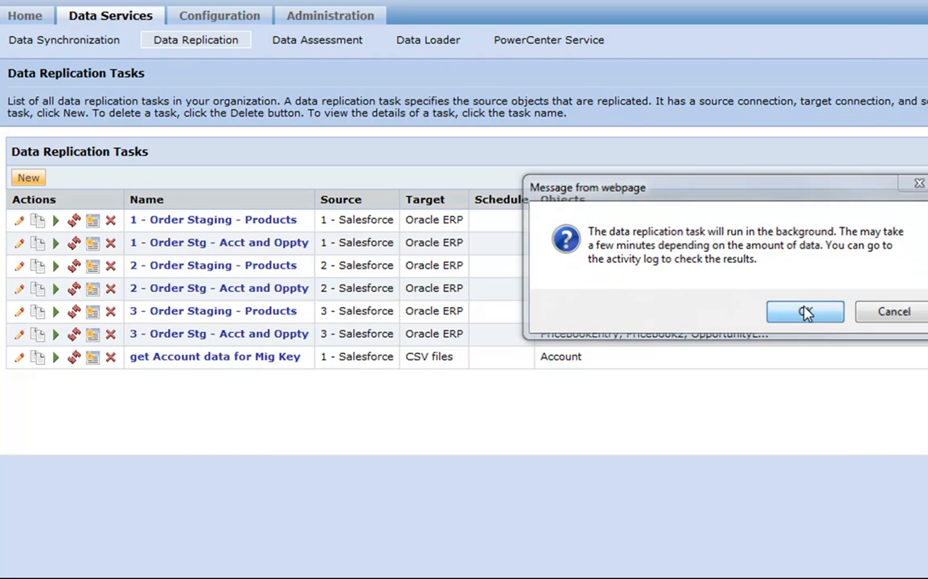
pyautogui.click(804, 312)
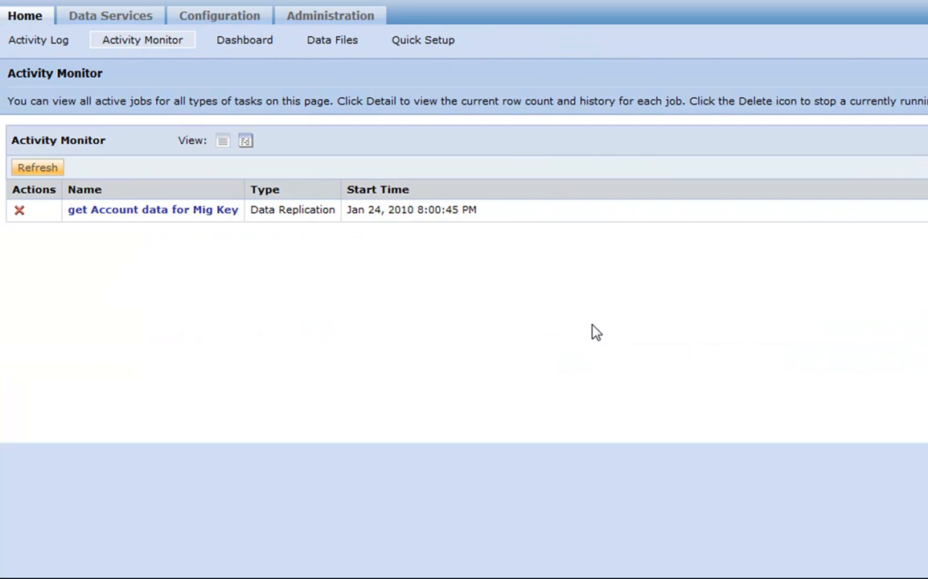
pyautogui.click(109, 16)
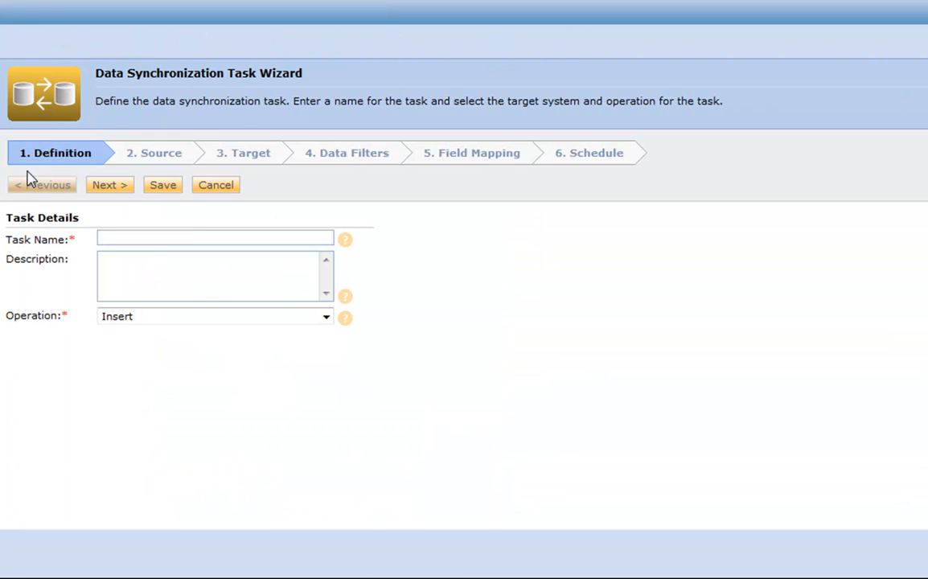
# Step: Name the task 'Create Migration Key' with operation Update
pyautogui.write('Create')
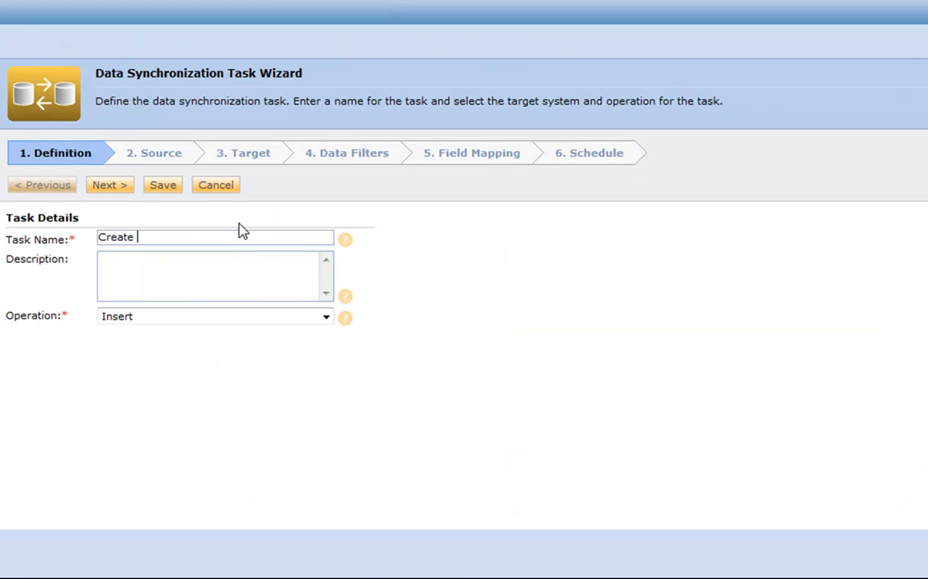
pyautogui.write('Migration Key')
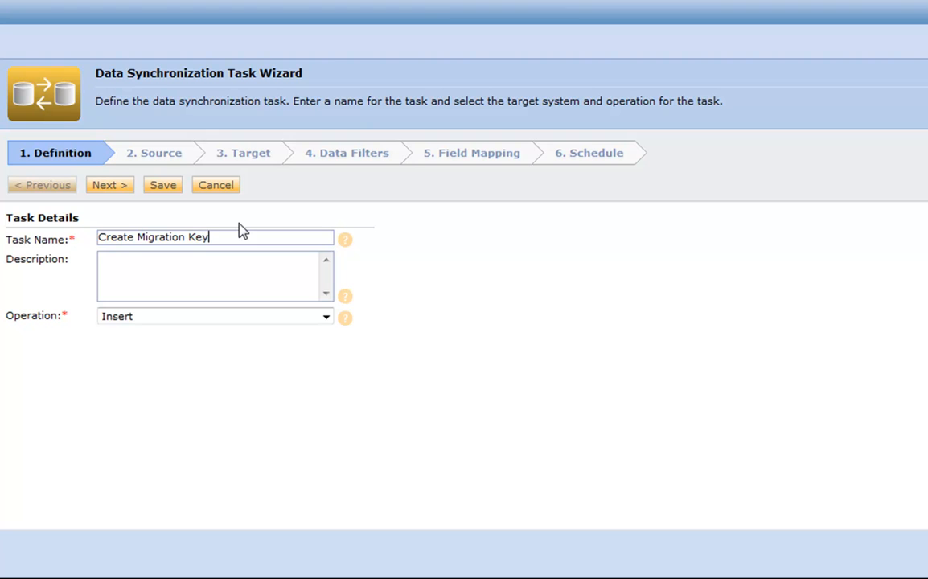
pyautogui.click(325, 315)
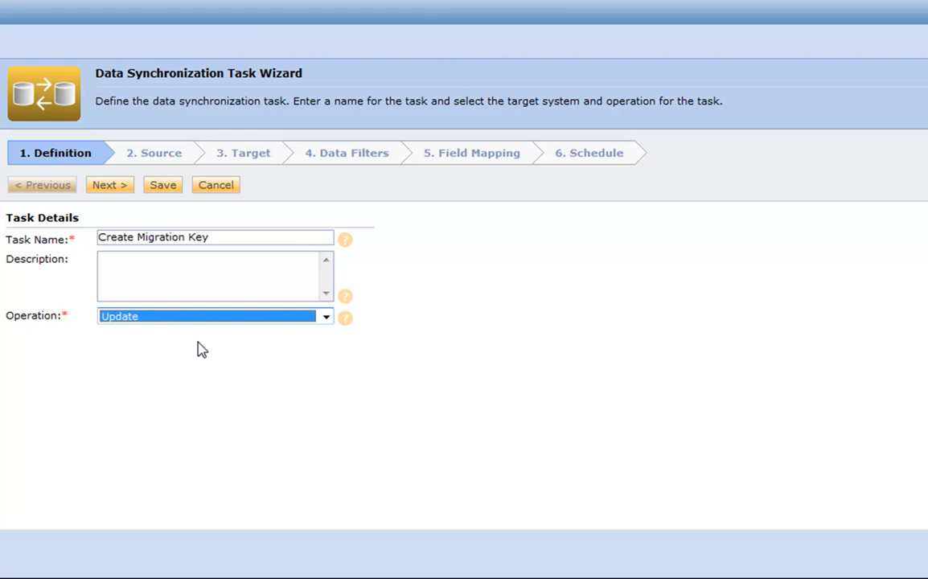
pyautogui.moveTo(180, 333)
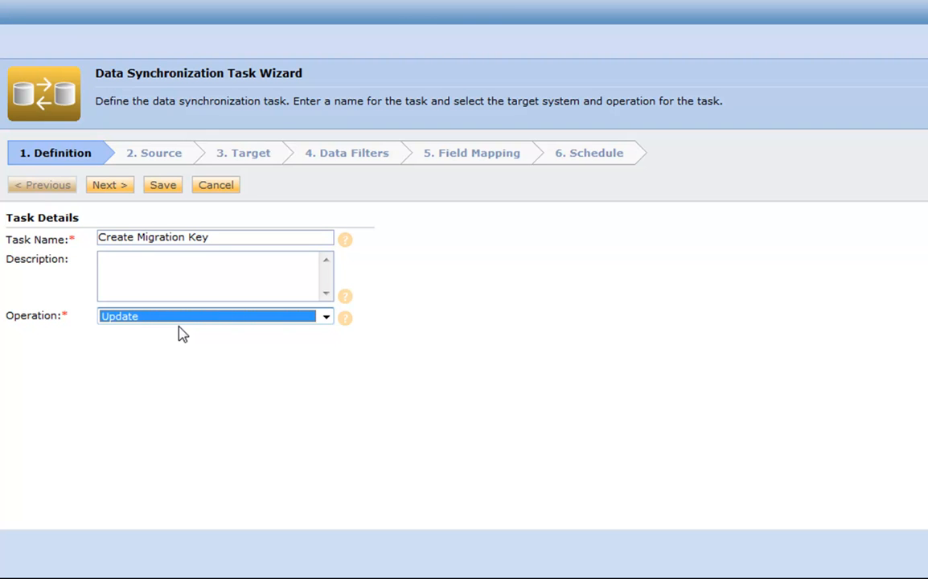
pyautogui.moveTo(154, 191)
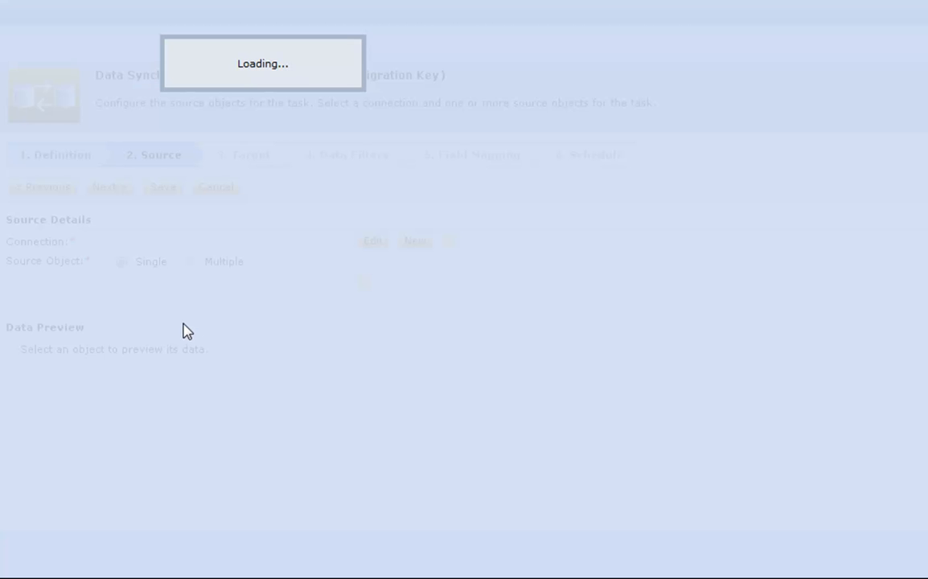
# Step: Read MIGRATION_ACCOUNT.csv as source and target the Account object on the 1 - Salesforce connection
pyautogui.click(228, 281)
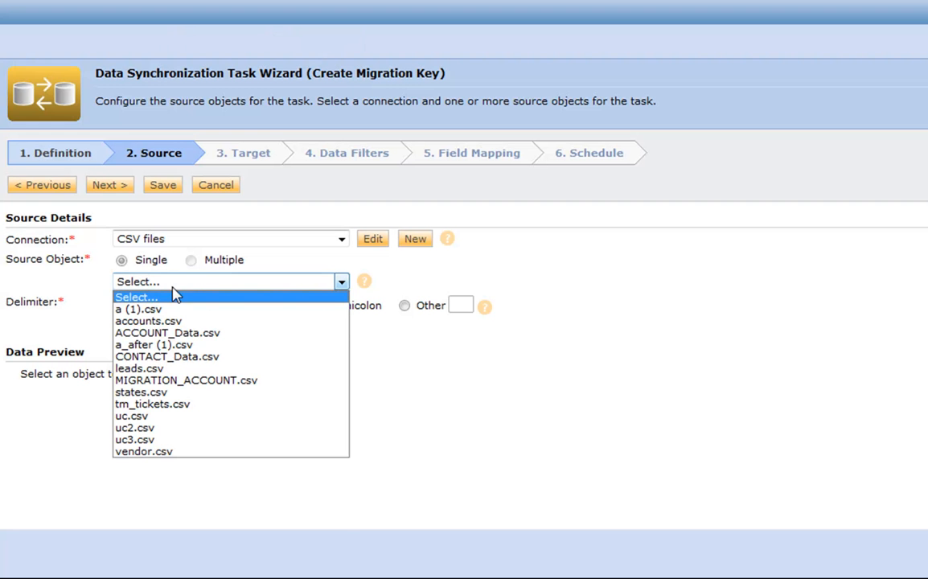
pyautogui.click(187, 379)
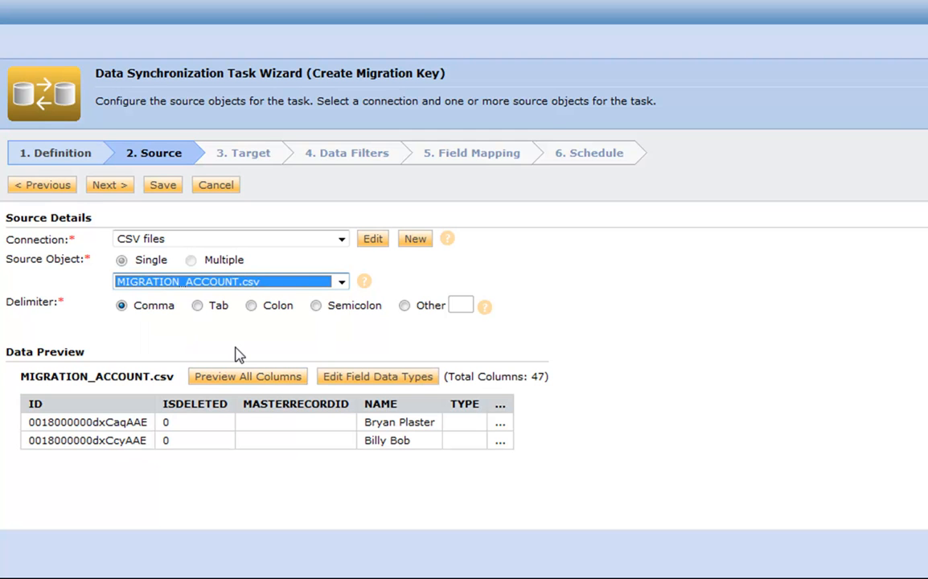
pyautogui.moveTo(335, 467)
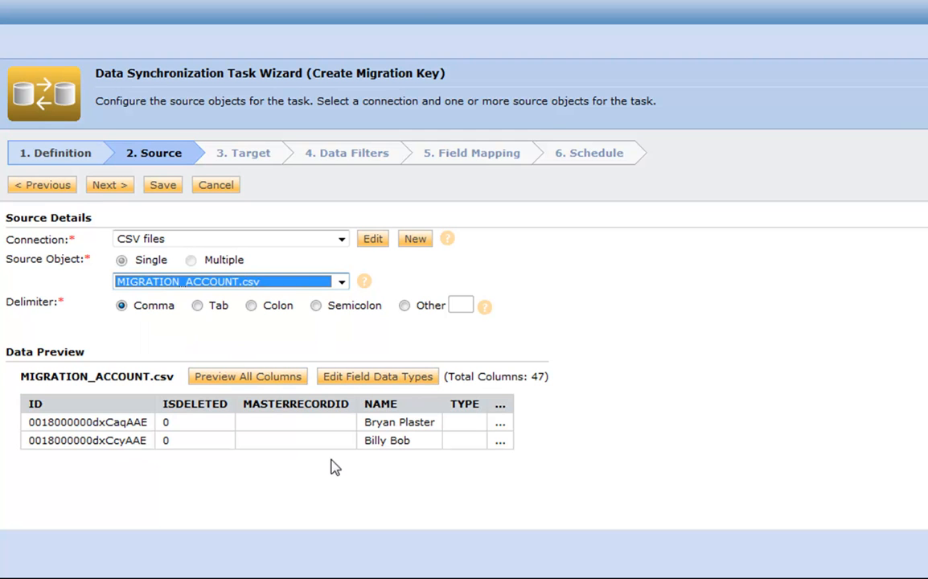
pyautogui.moveTo(408, 434)
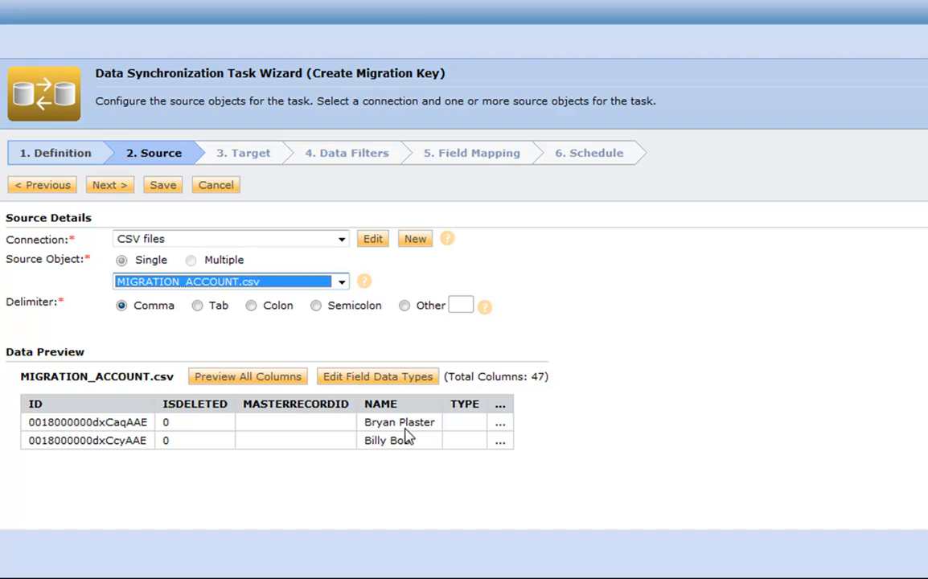
pyautogui.moveTo(405, 434)
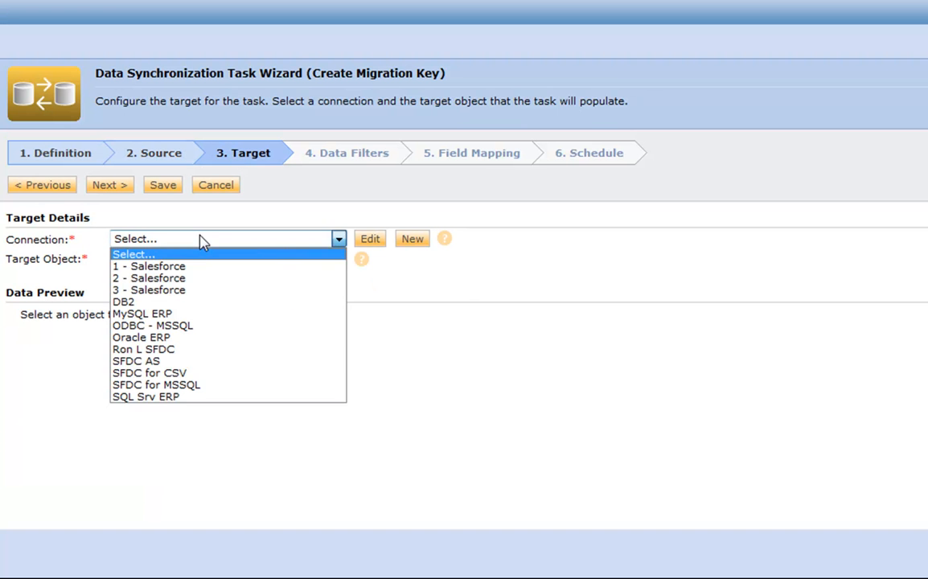
pyautogui.moveTo(148, 290)
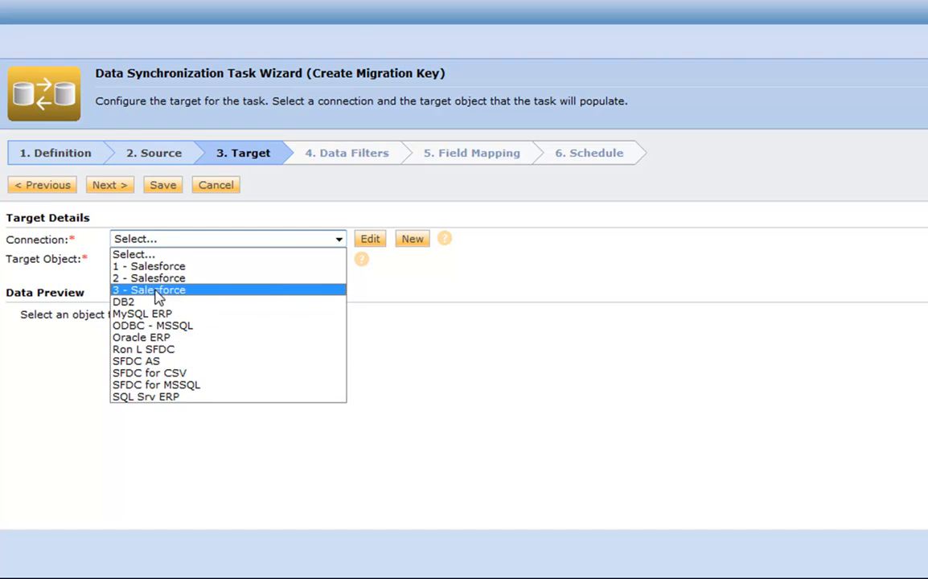
pyautogui.click(148, 290)
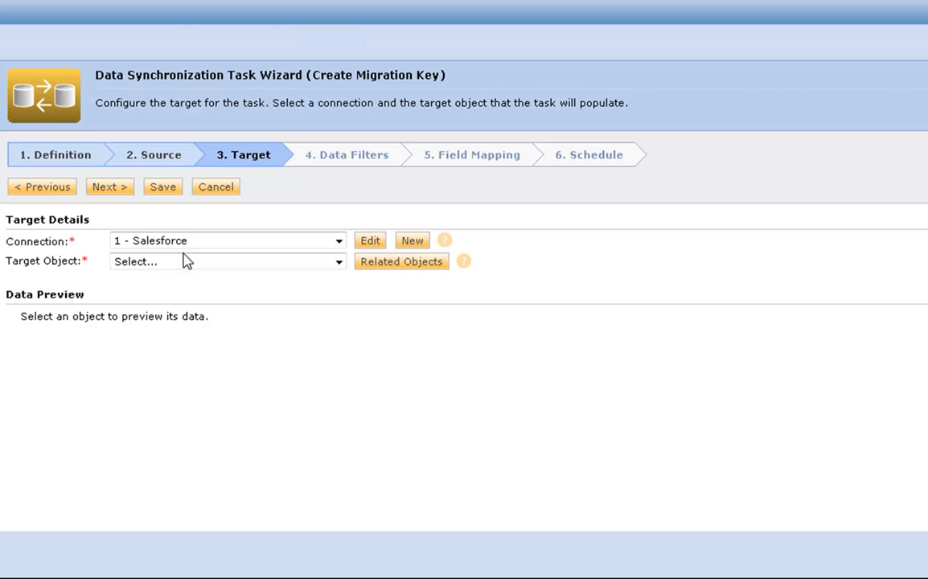
pyautogui.click(229, 261)
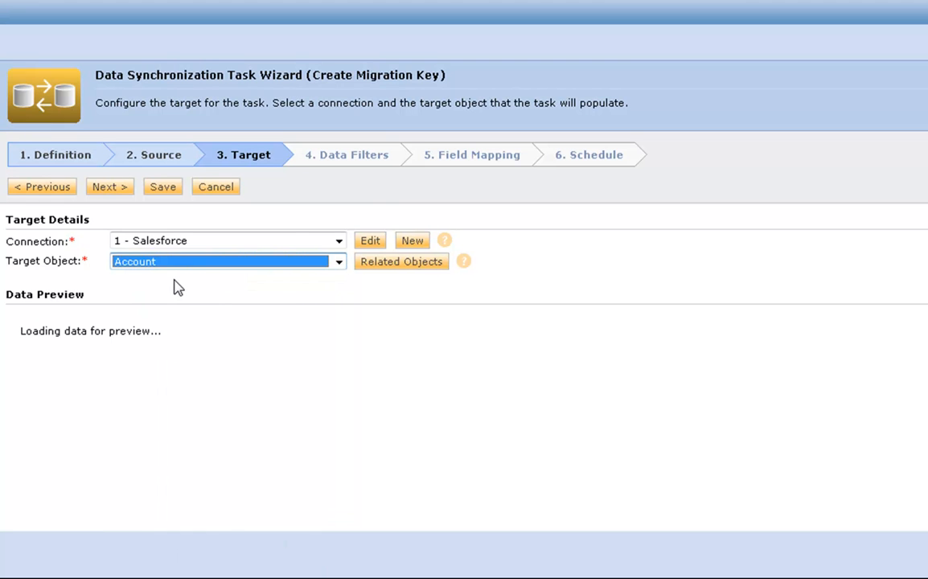
pyautogui.click(109, 187)
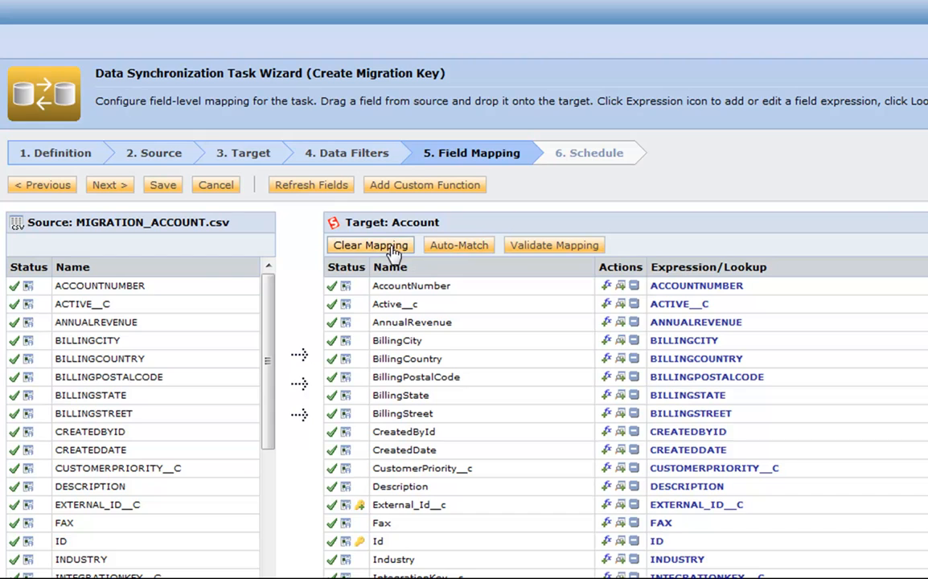
# Step: Clear the automatic mappings, keep ID→Id and map NAME onto MigrationKey__c as concat(NAME, BILLINGPOSTALCODE)
pyautogui.click(369, 245)
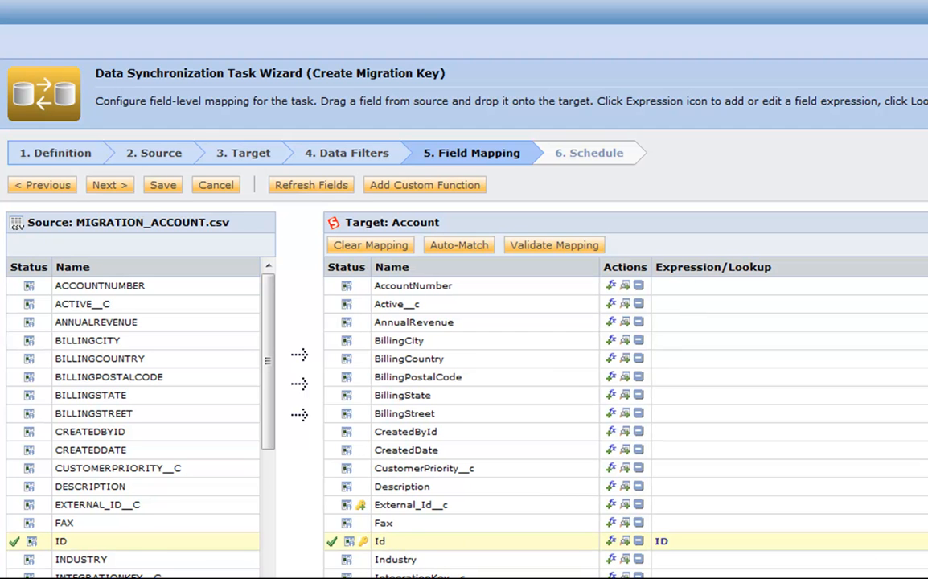
pyautogui.scroll(-3)
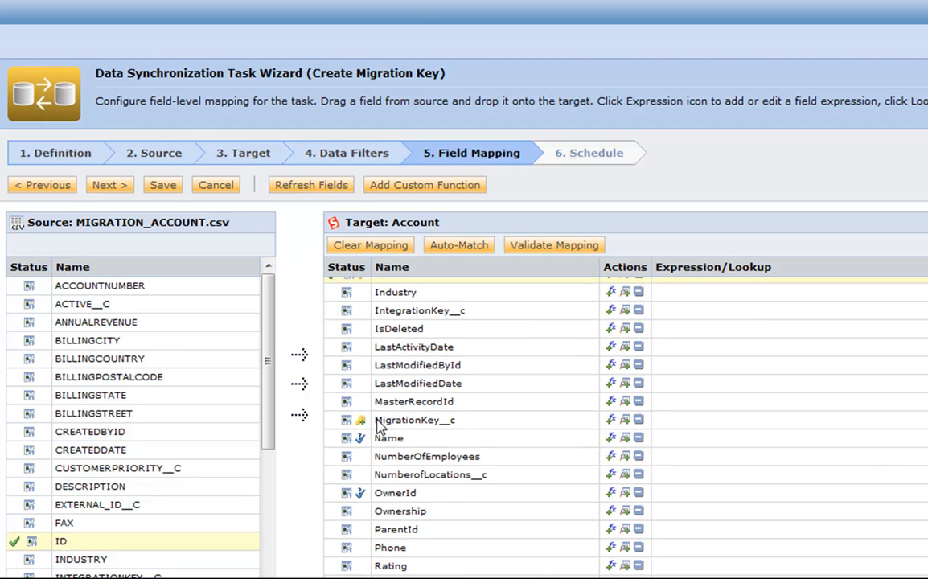
pyautogui.moveTo(362, 422)
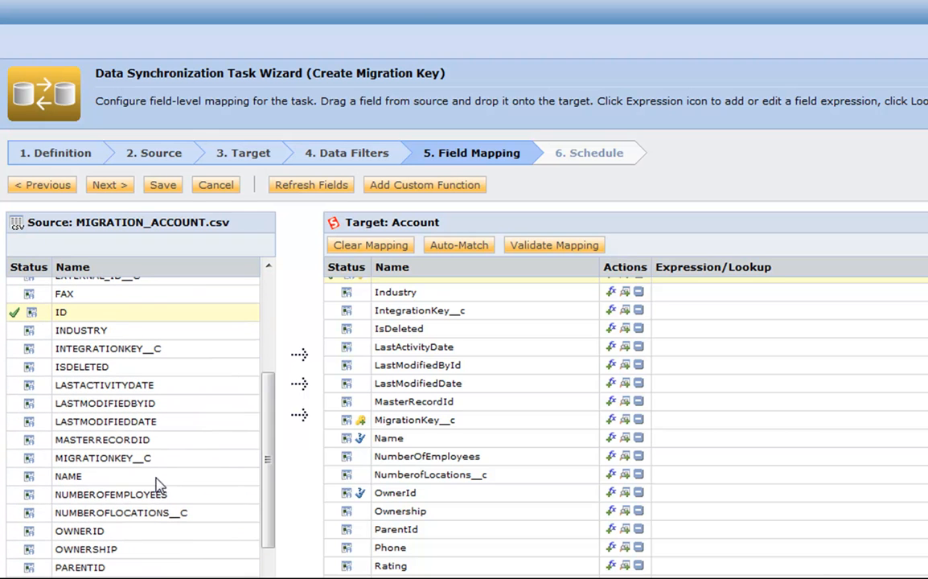
pyautogui.moveTo(67, 476); pyautogui.dragTo(415, 418)
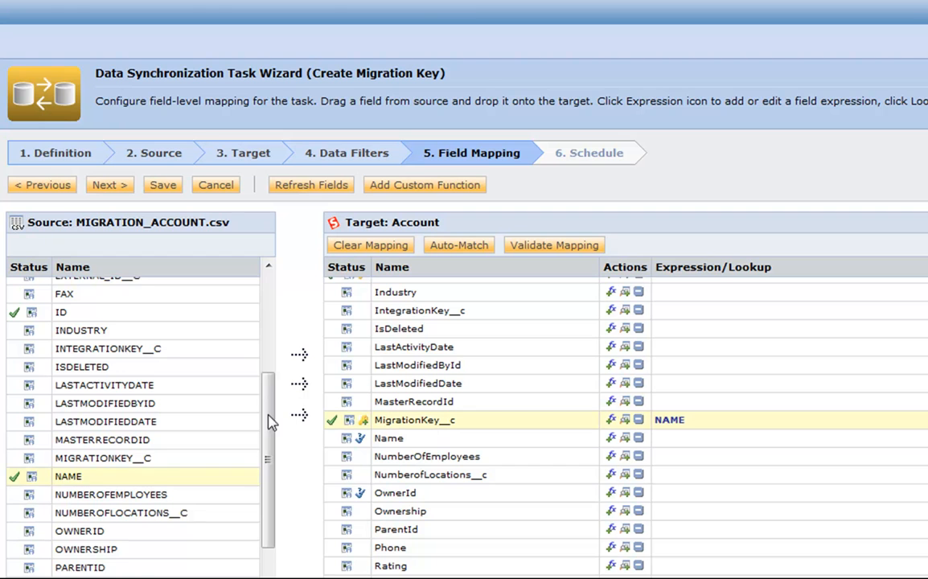
pyautogui.scroll(3)
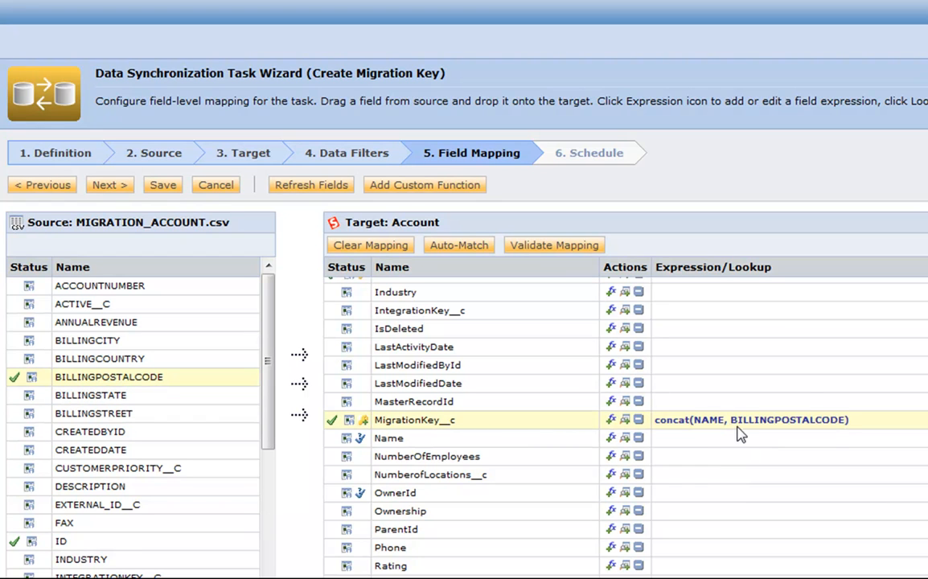
pyautogui.moveTo(733, 420)
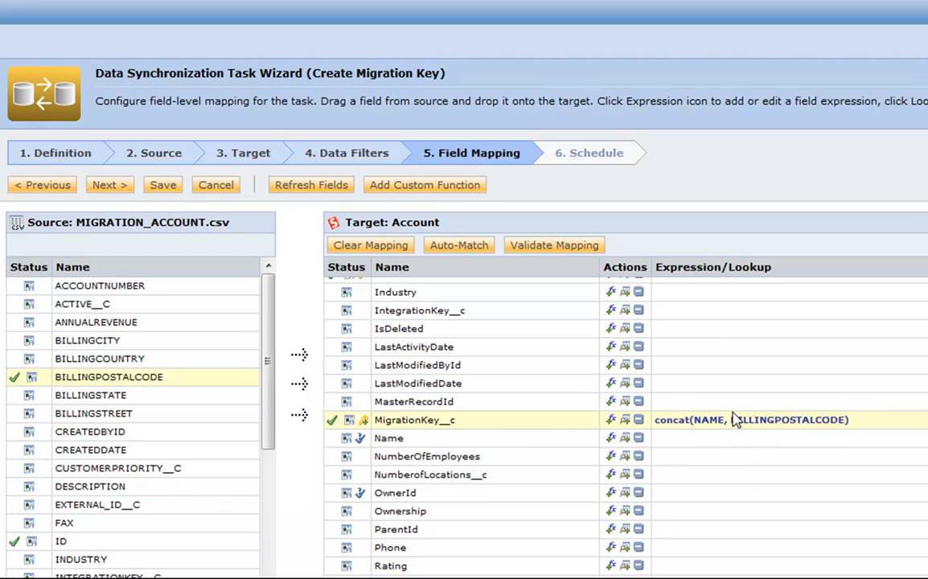
pyautogui.moveTo(753, 418)
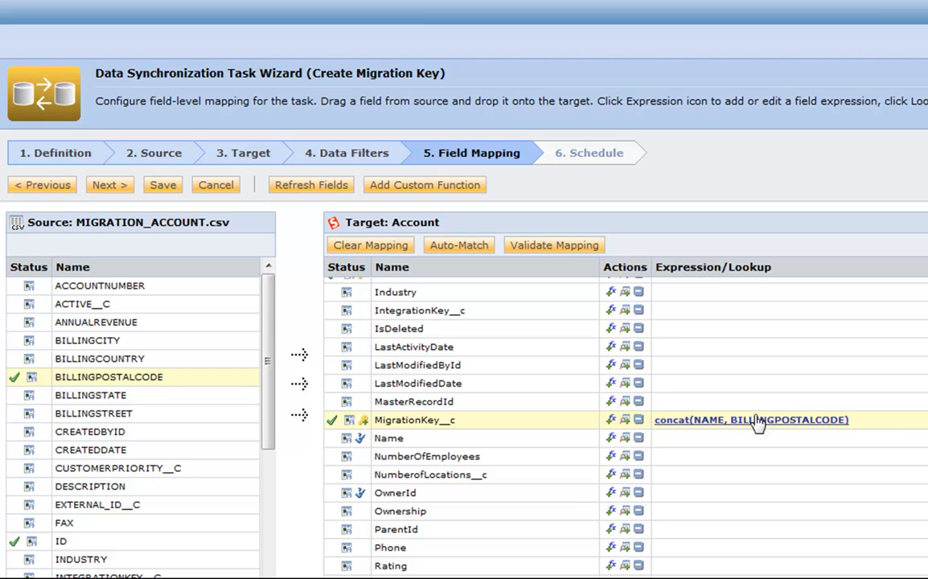
pyautogui.moveTo(598, 444)
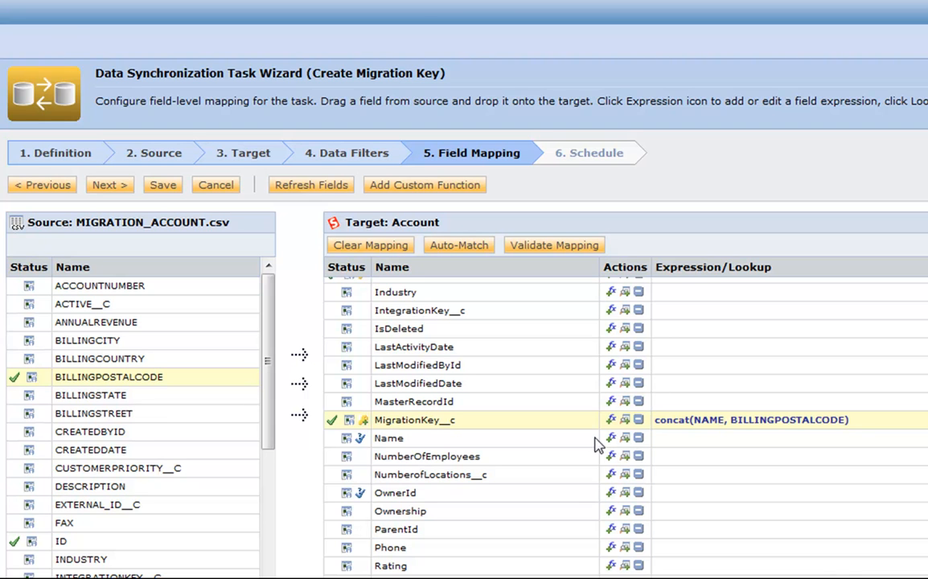
pyautogui.moveTo(579, 422)
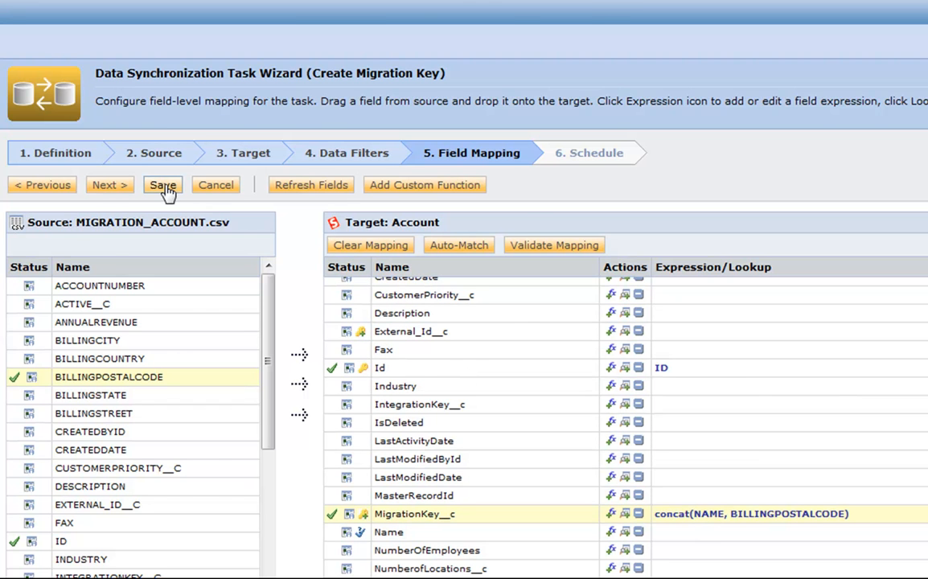
# Step: Save the Create Migration Key task, run it in the background, and view it among active jobs
pyautogui.click(161, 184)
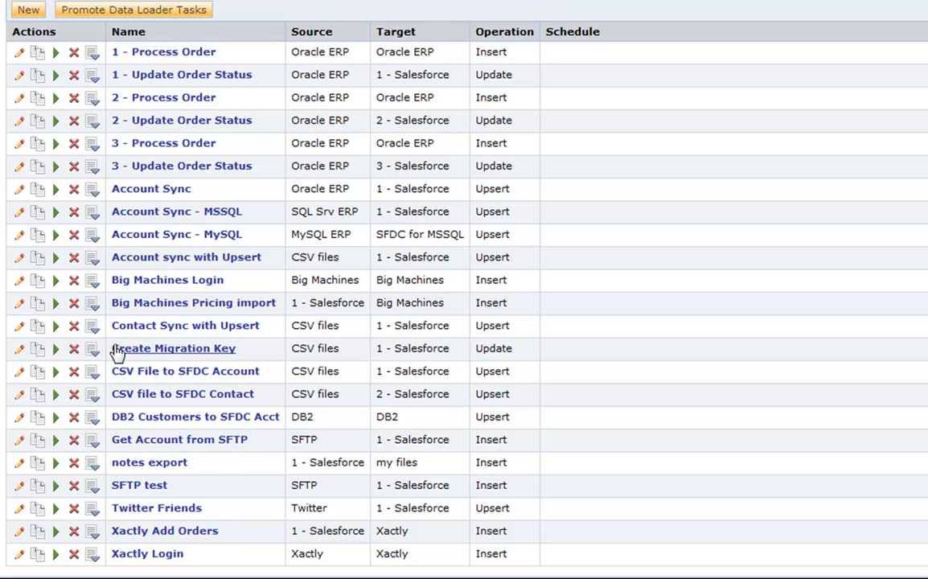
pyautogui.click(55, 347)
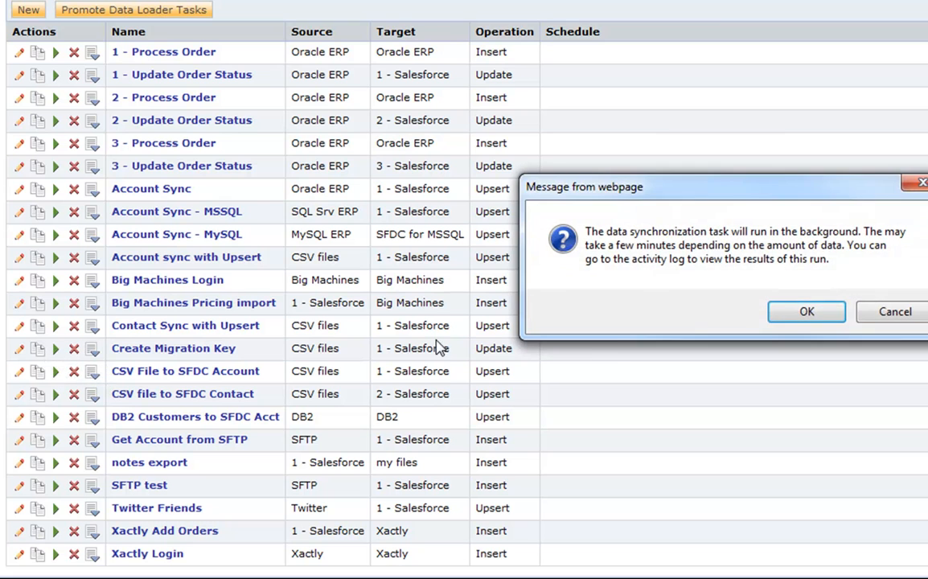
pyautogui.click(806, 312)
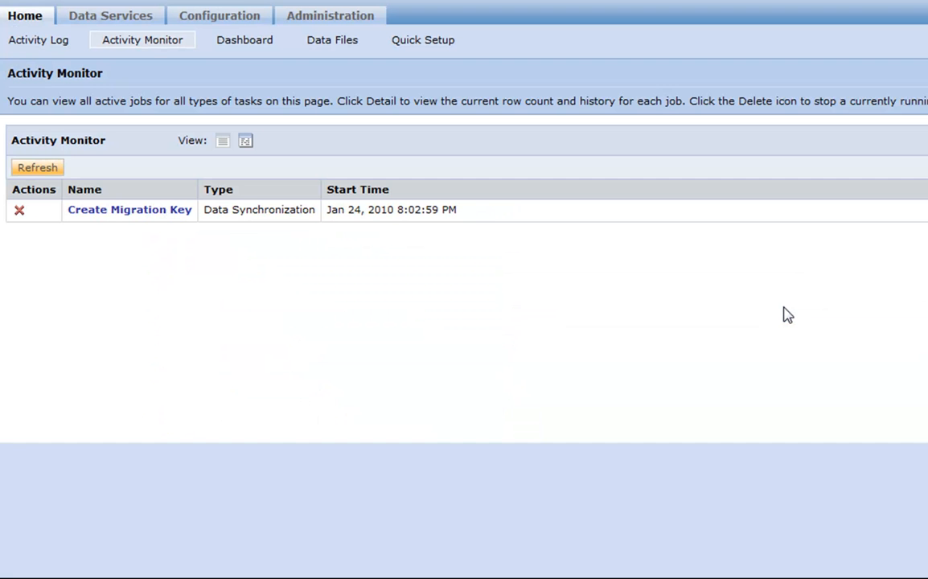
pyautogui.moveTo(304, 210)
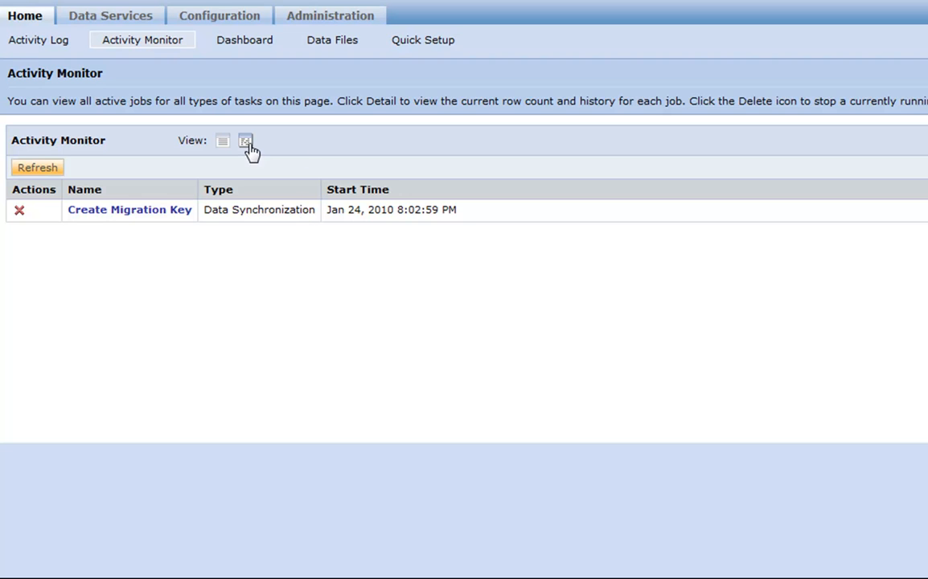
pyautogui.click(245, 140)
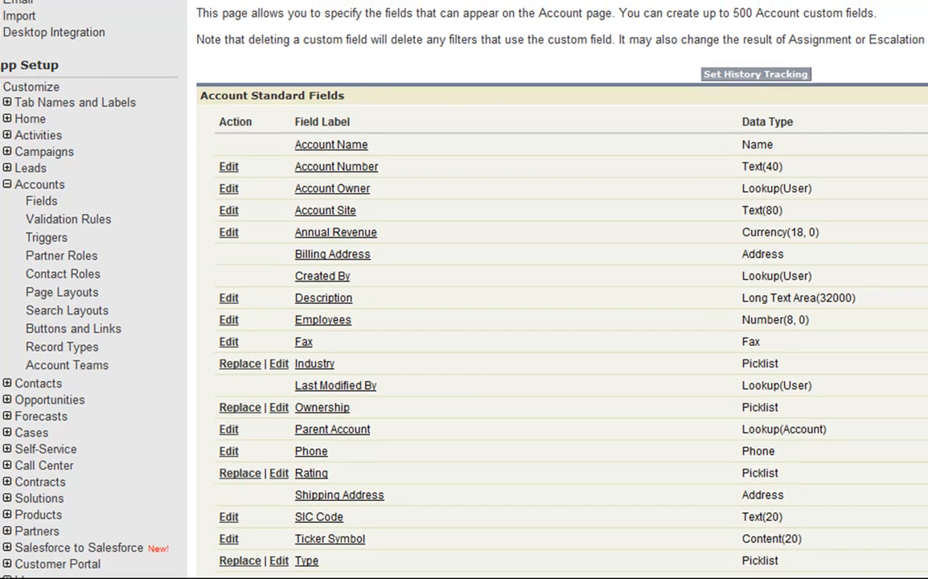
# Step: Go to Accounts, open Billy Bob's record and check its blank MigrationKey field
pyautogui.scroll(3)
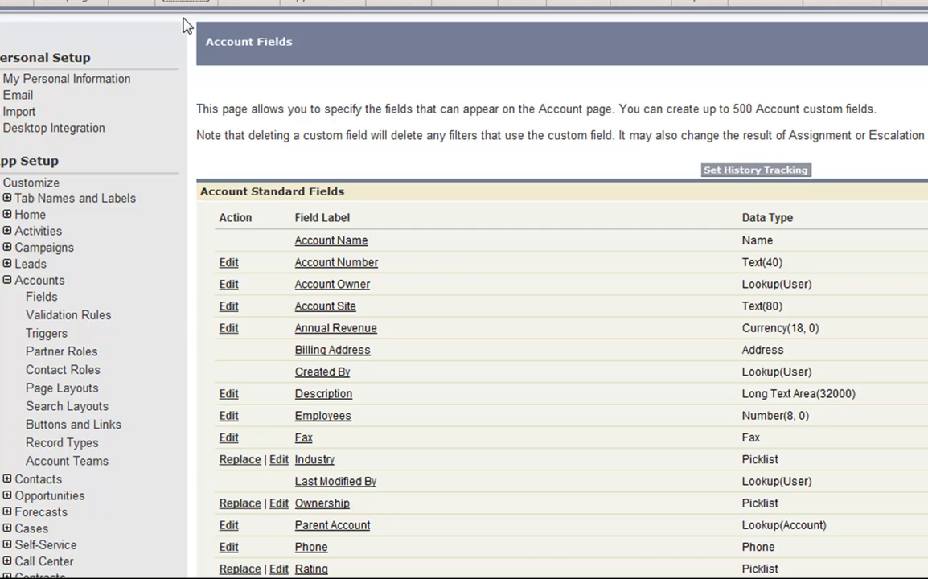
pyautogui.click(189, 22)
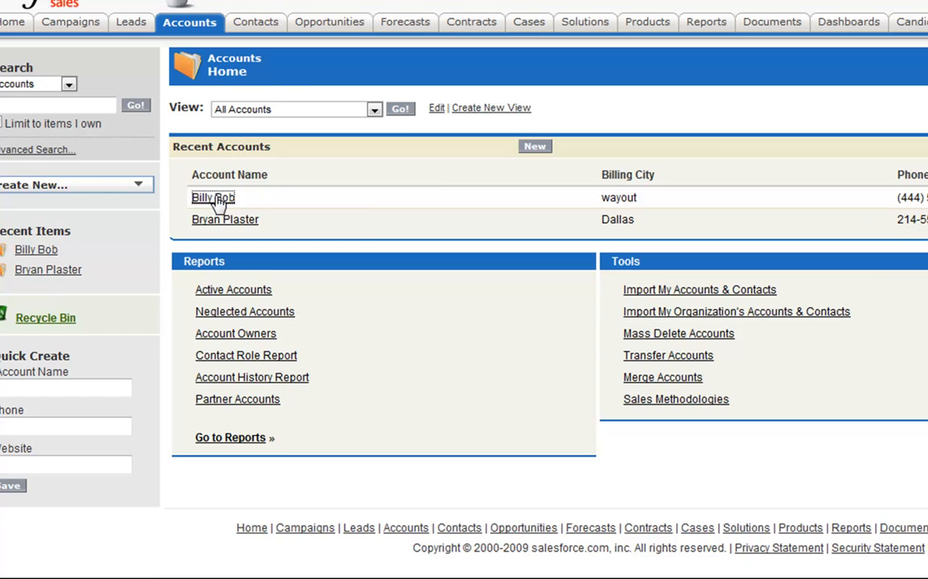
pyautogui.click(212, 196)
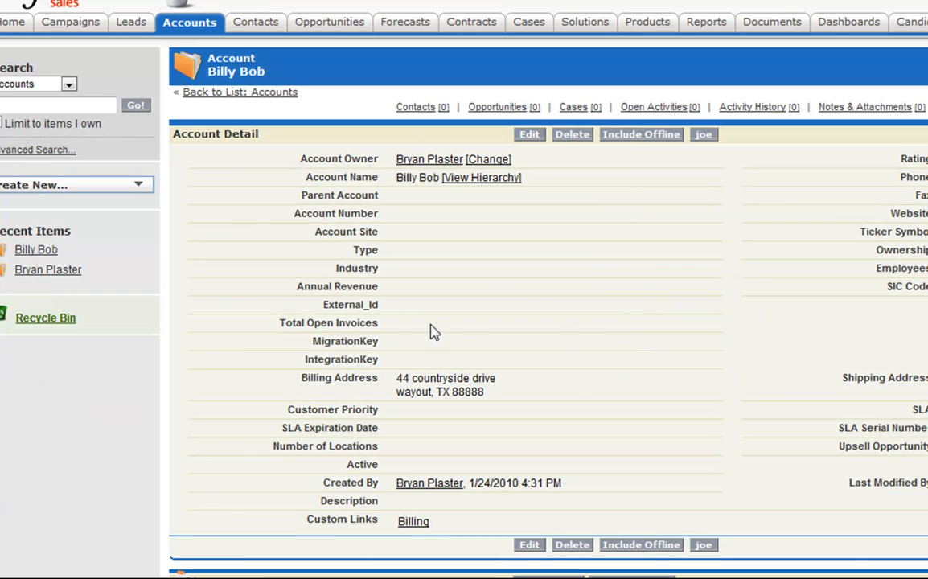
pyautogui.moveTo(415, 346)
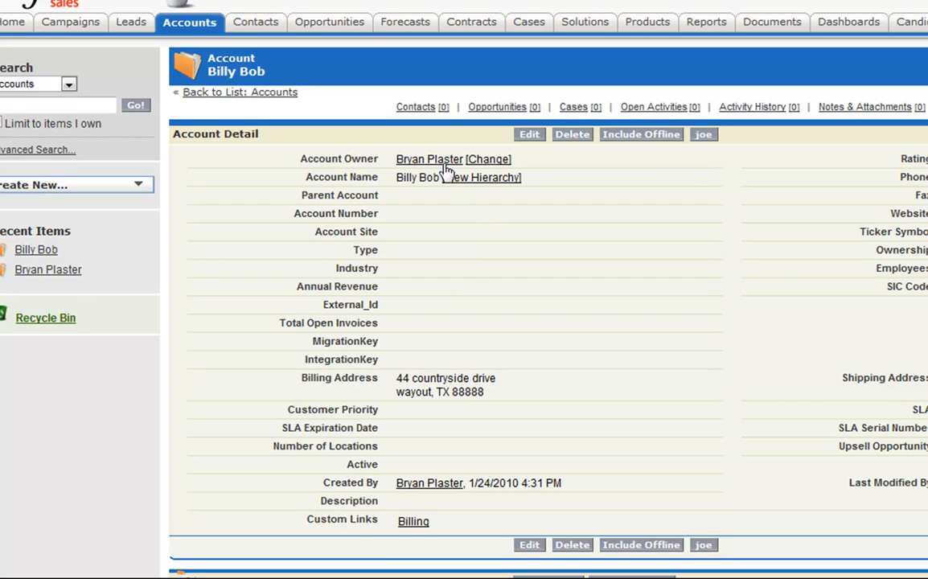
pyautogui.moveTo(386, 183)
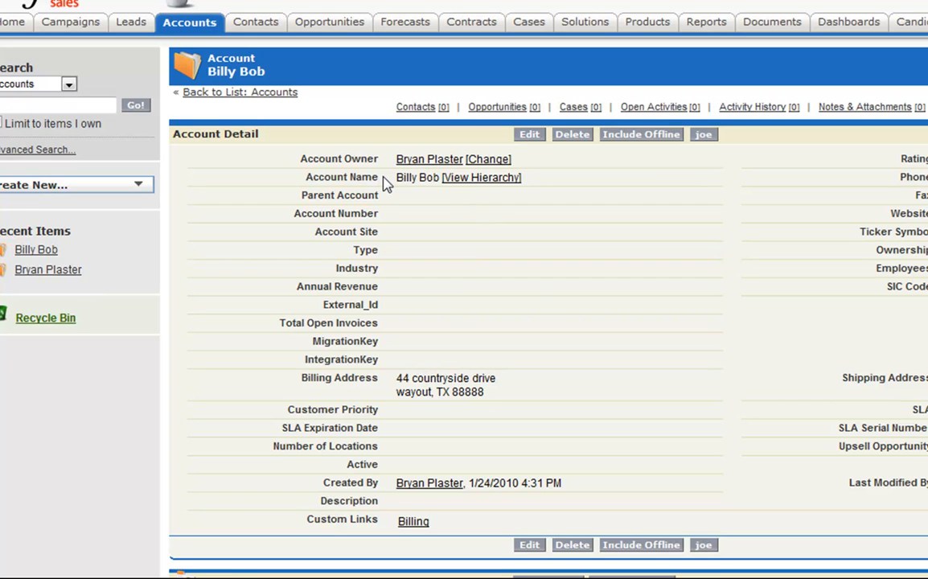
pyautogui.doubleClick(418, 177)
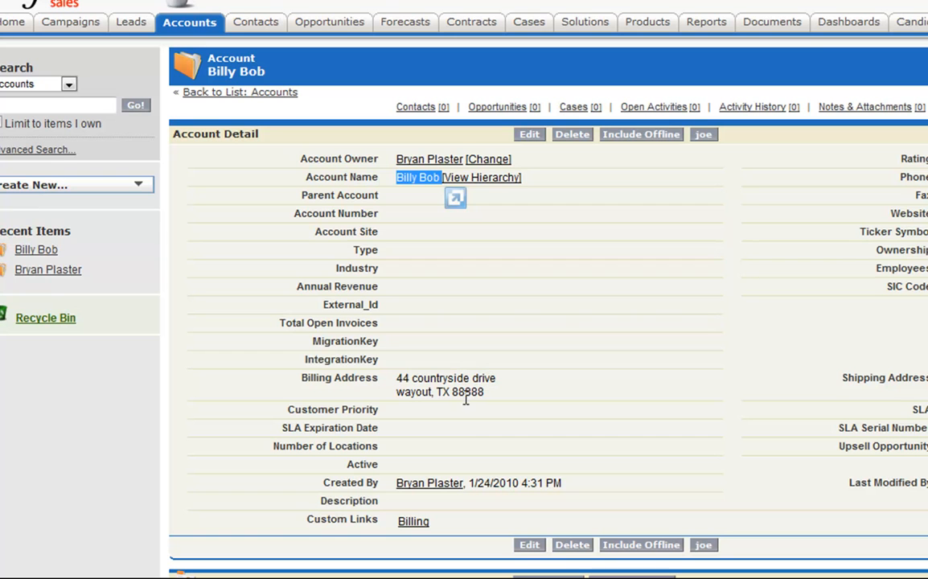
pyautogui.moveTo(263, 18)
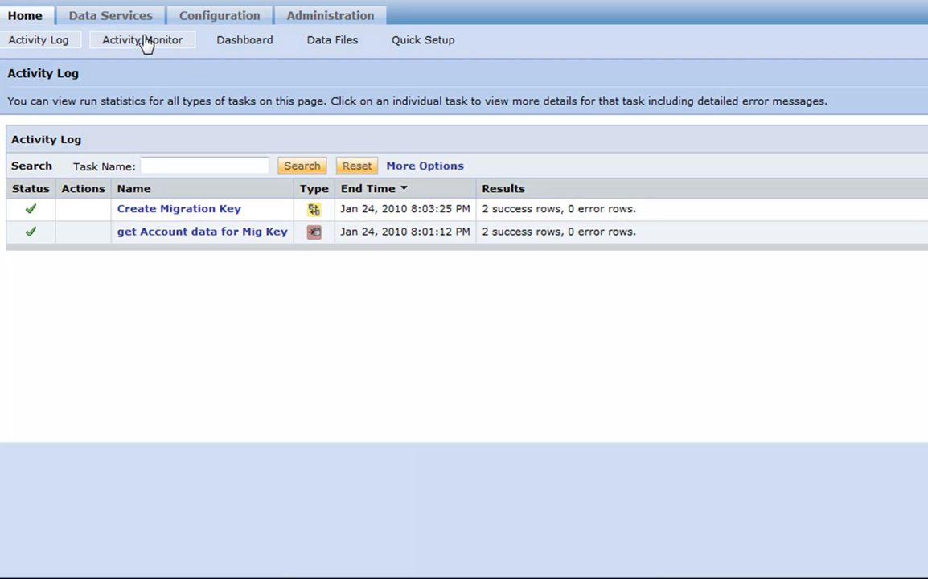
# Step: Create a data synchronization task named 'sql to sfdc accounts' with the Upsert operation
pyautogui.click(109, 16)
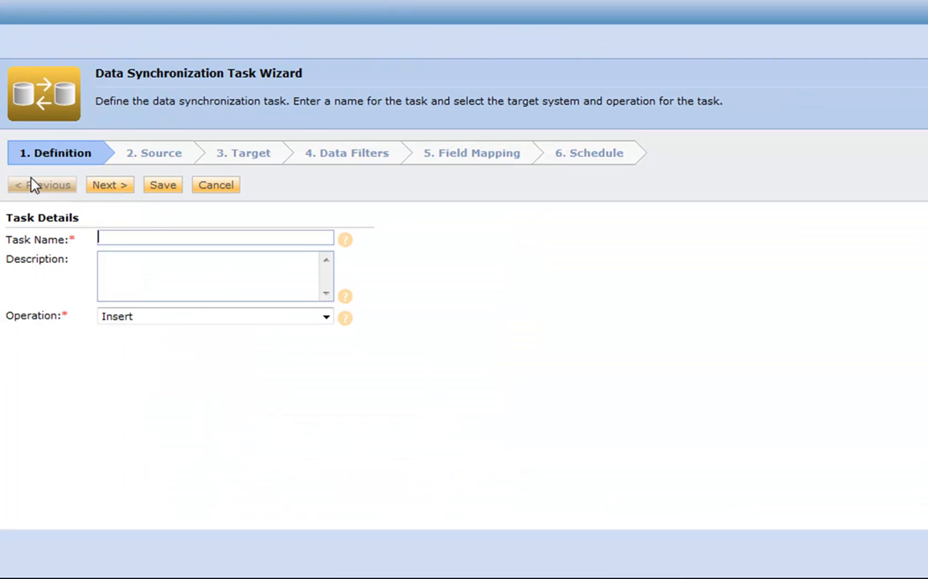
pyautogui.moveTo(150, 234)
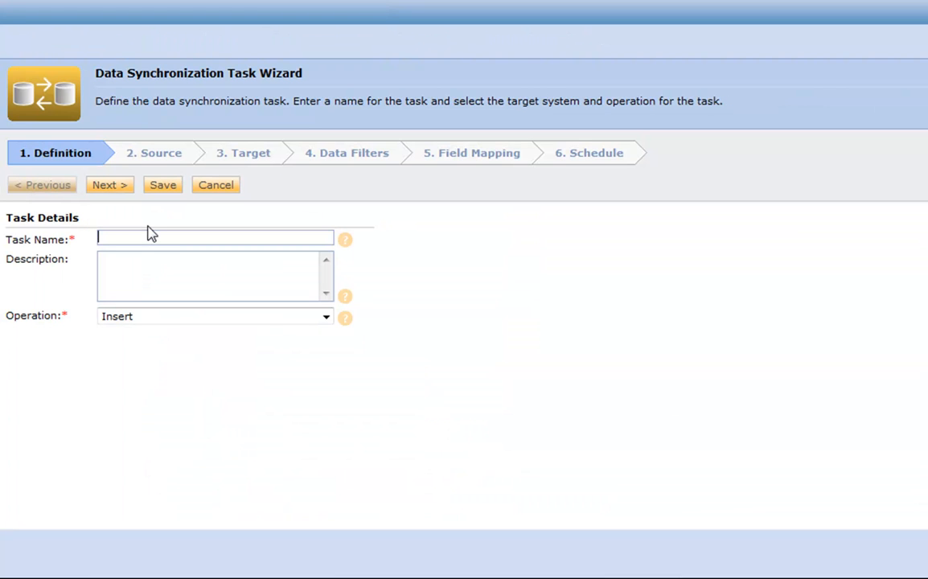
pyautogui.write('sql to')
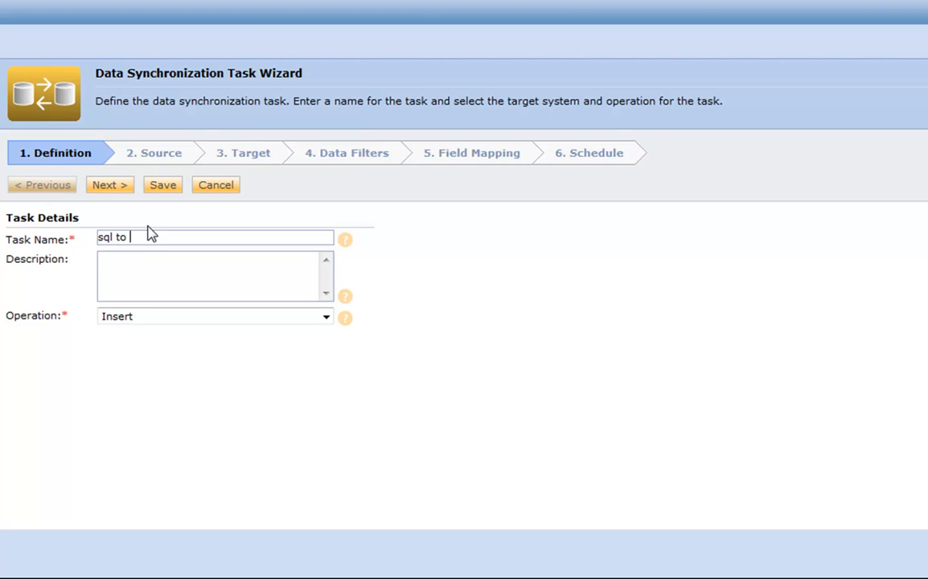
pyautogui.write('sfdcad')
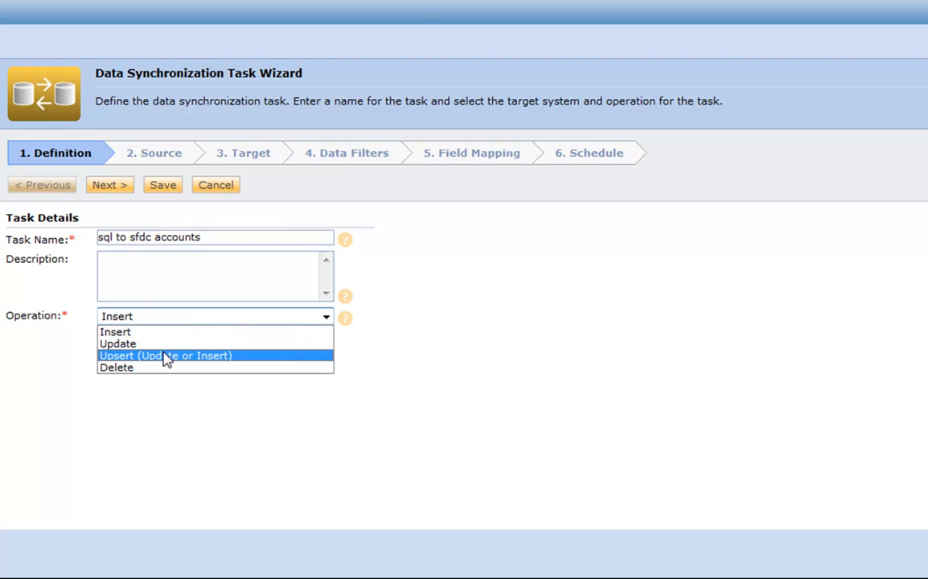
pyautogui.click(164, 355)
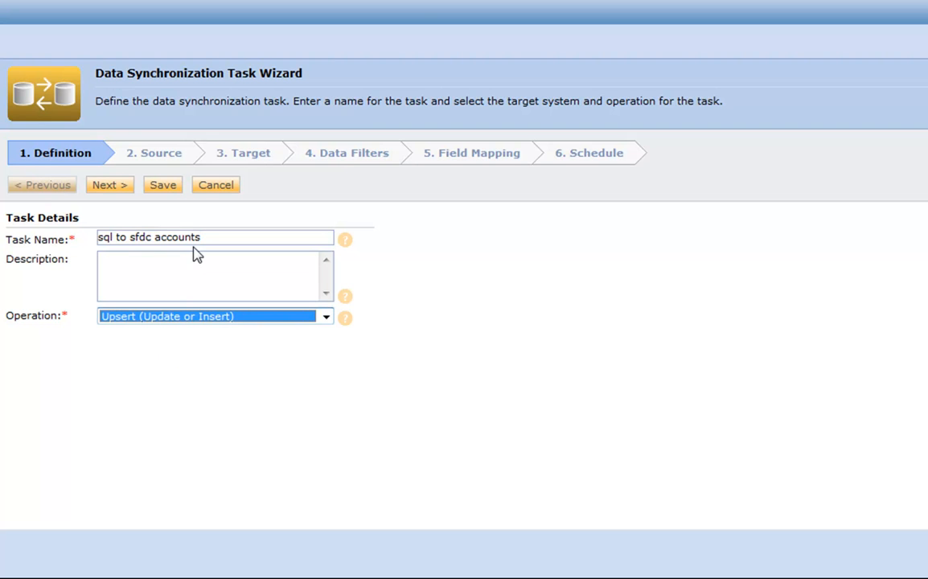
pyautogui.click(109, 184)
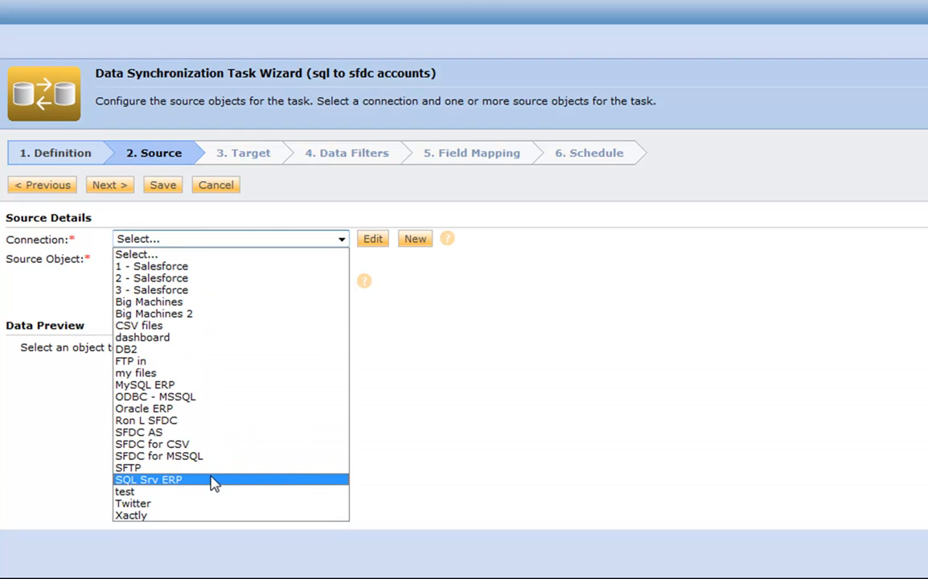
# Step: Read CUSTOMERS from the SQL Srv ERP connection and target the Salesforce Account object
pyautogui.click(148, 479)
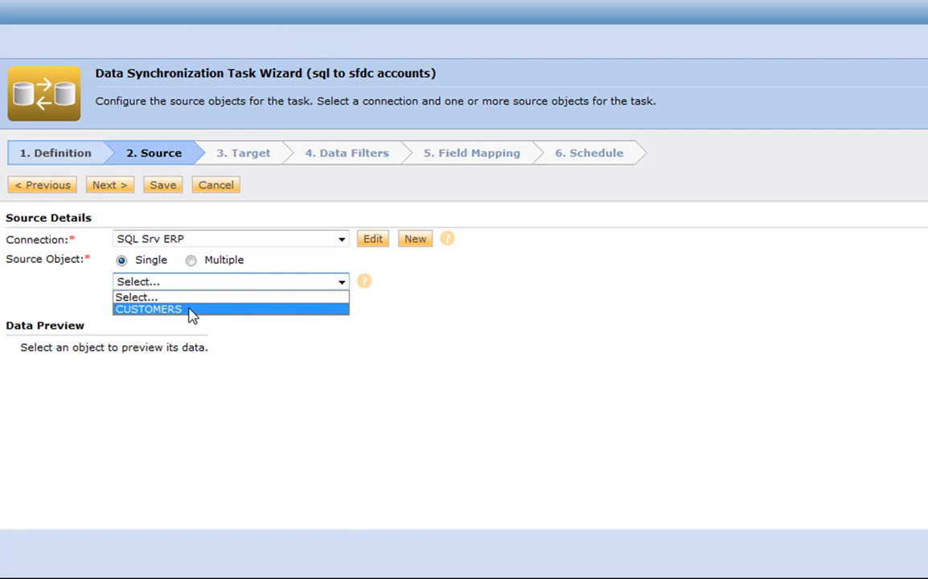
pyautogui.click(148, 309)
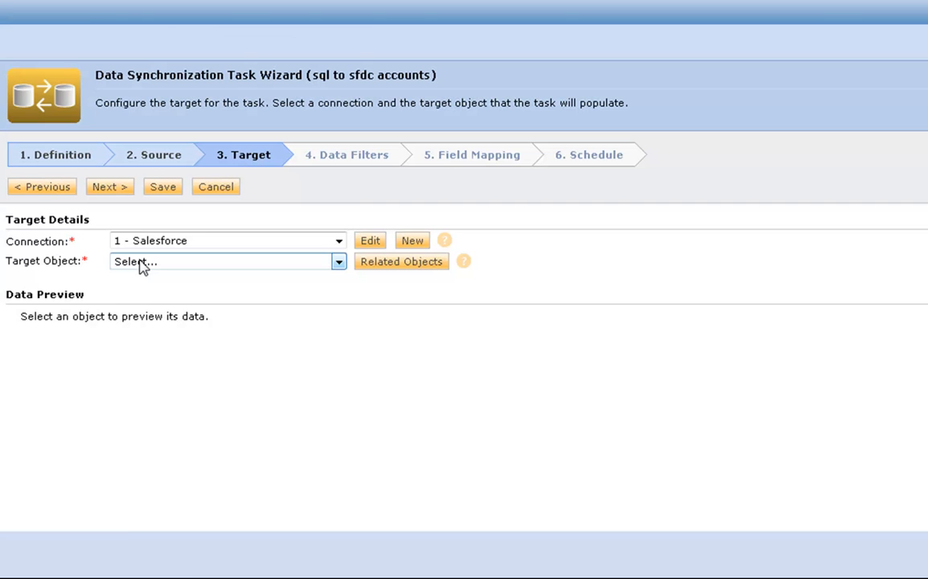
pyautogui.click(225, 260)
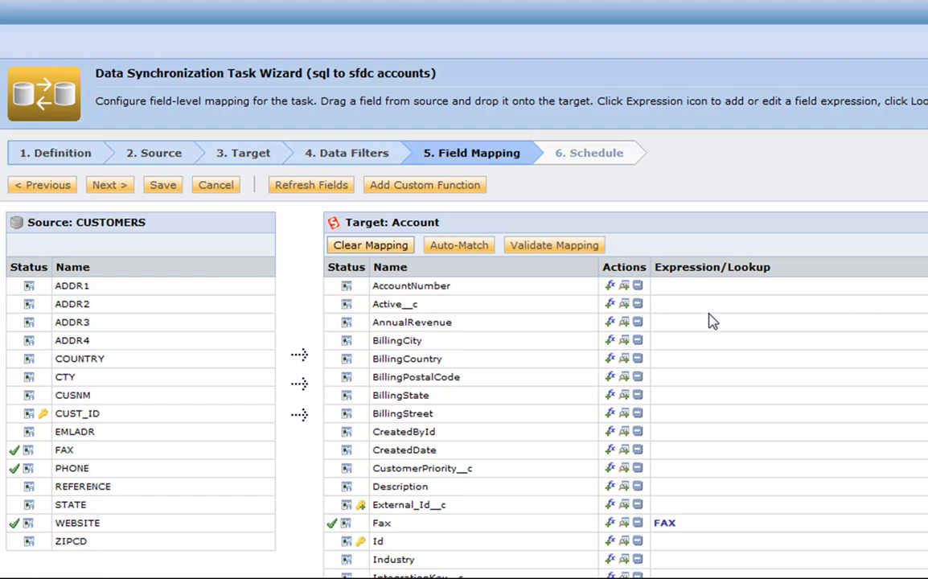
# Step: Map CUSNM onto MigrationKey__c with the expression concat(CUSNM, ZIPCD)
pyautogui.scroll(-3)
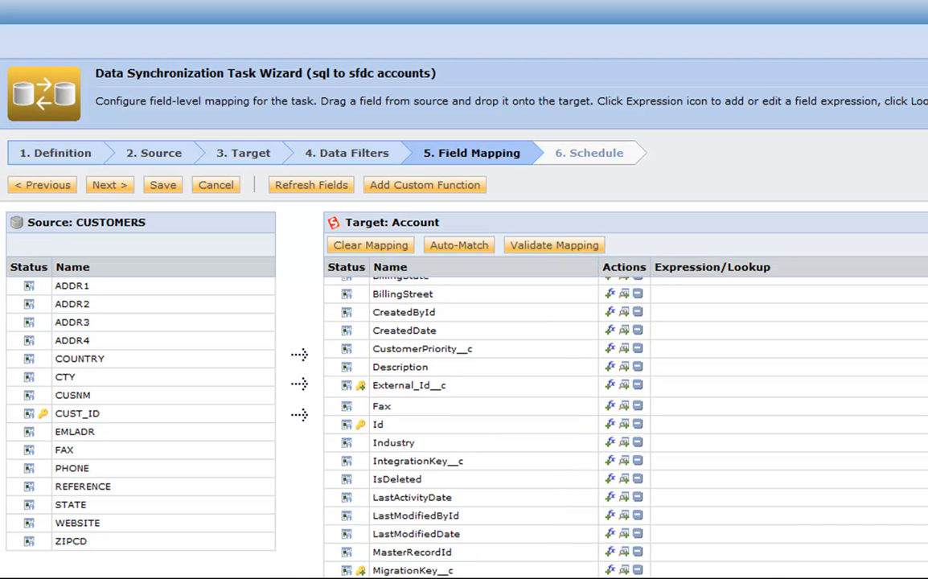
pyautogui.scroll(-3)
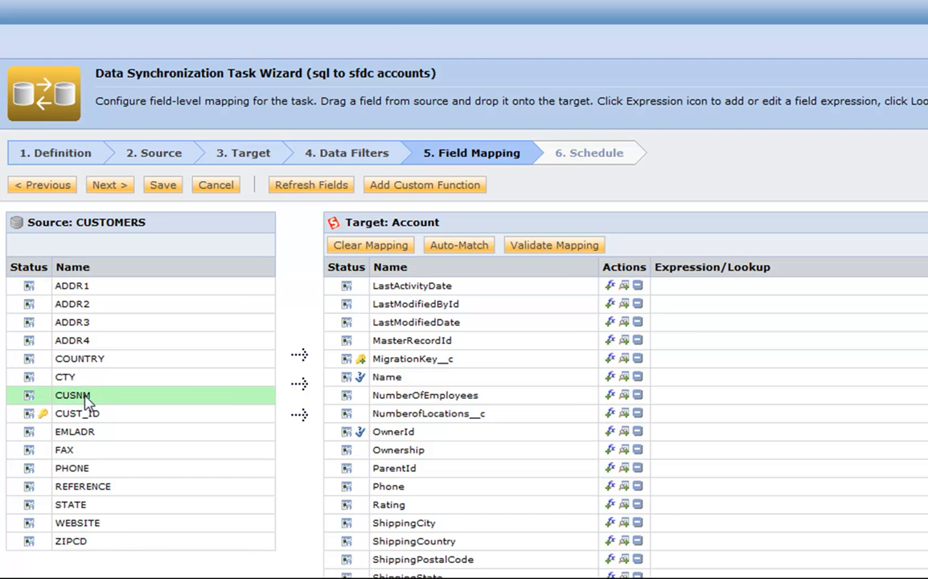
pyautogui.moveTo(72, 396); pyautogui.dragTo(414, 358)
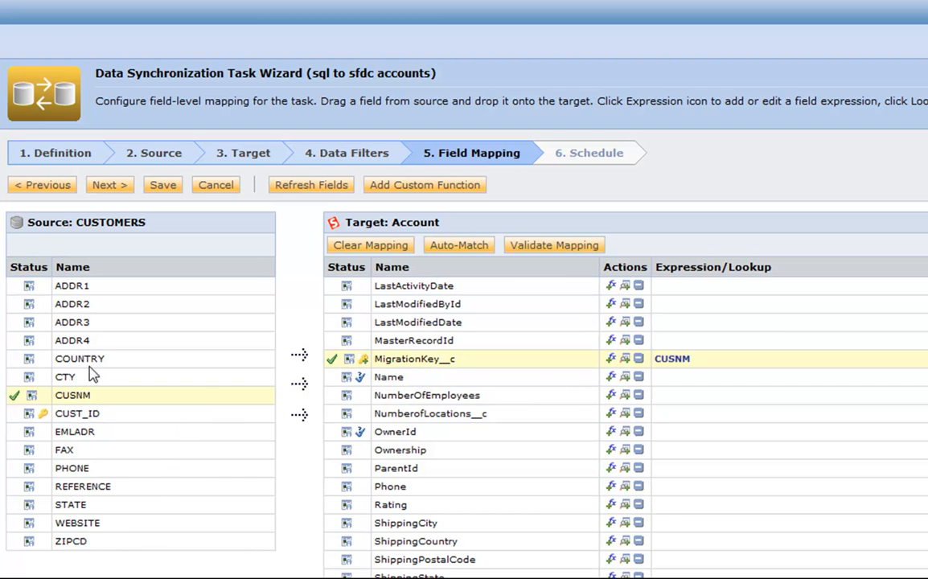
pyautogui.moveTo(109, 541)
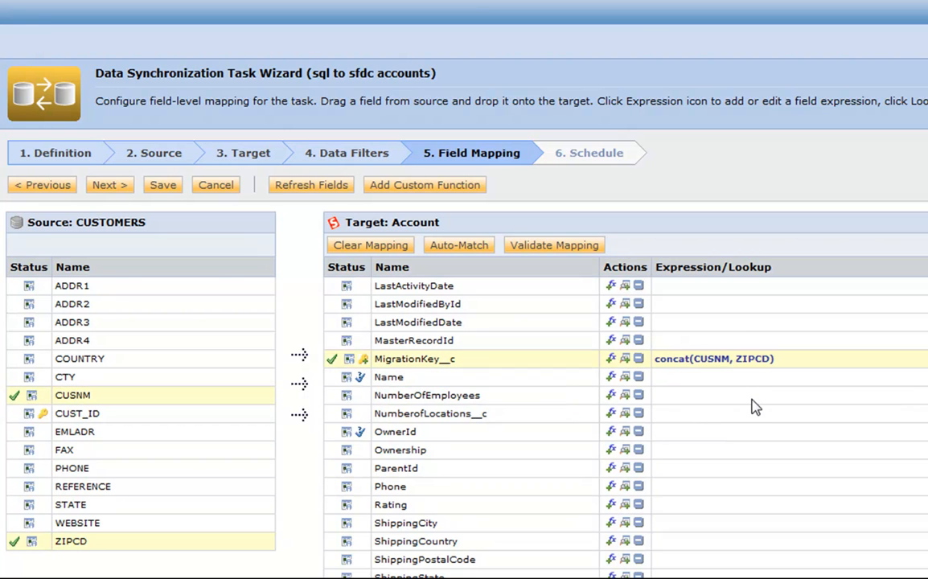
pyautogui.moveTo(755, 365)
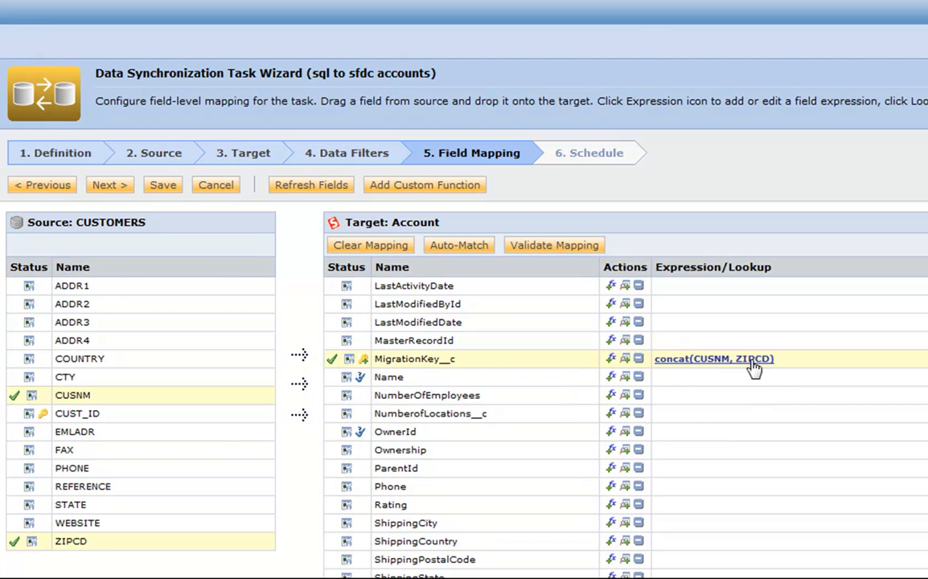
pyautogui.moveTo(694, 370)
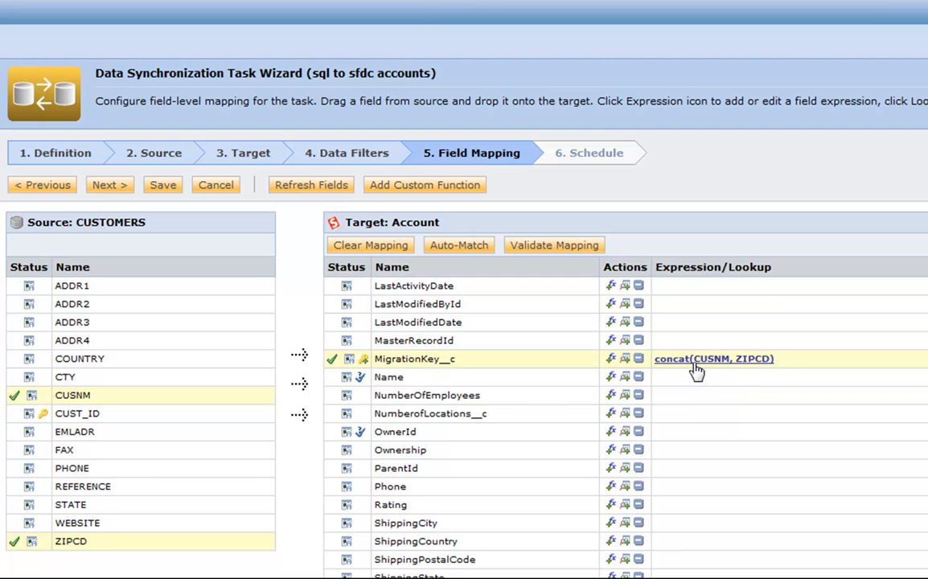
pyautogui.moveTo(121, 367)
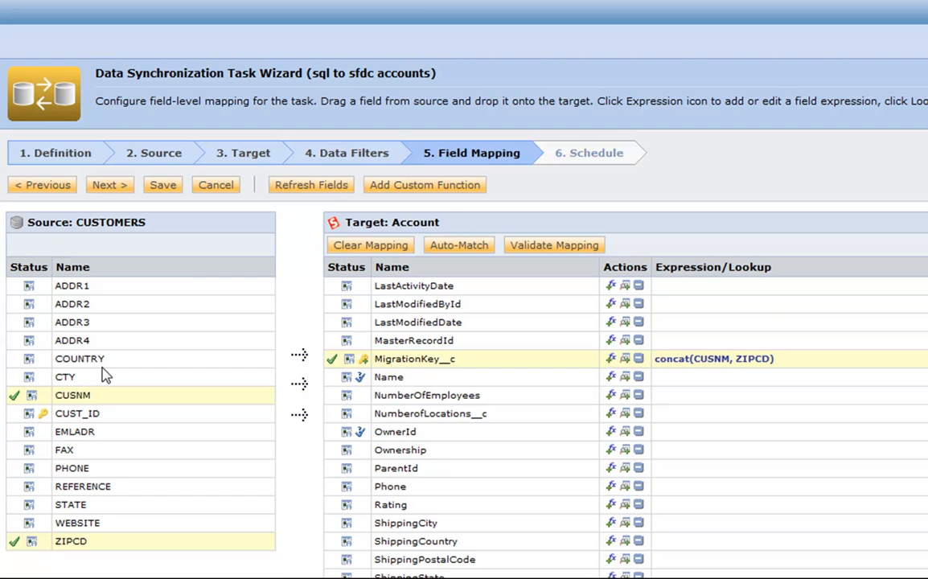
pyautogui.moveTo(41, 260)
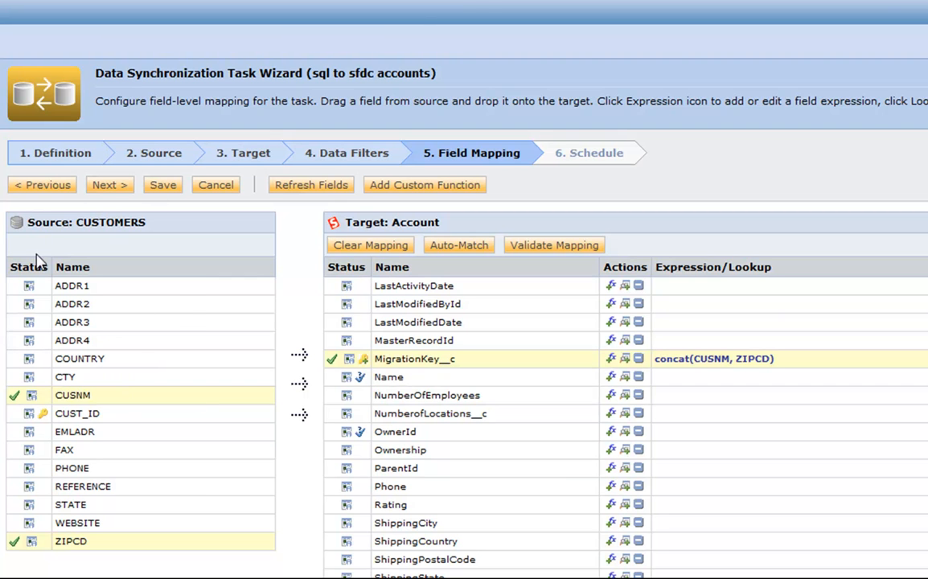
pyautogui.moveTo(598, 287)
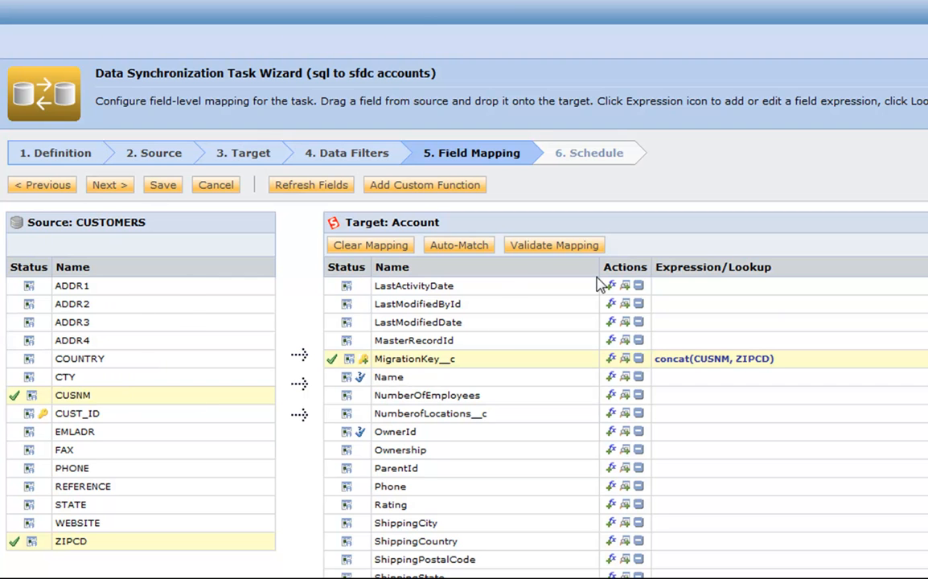
pyautogui.moveTo(704, 378)
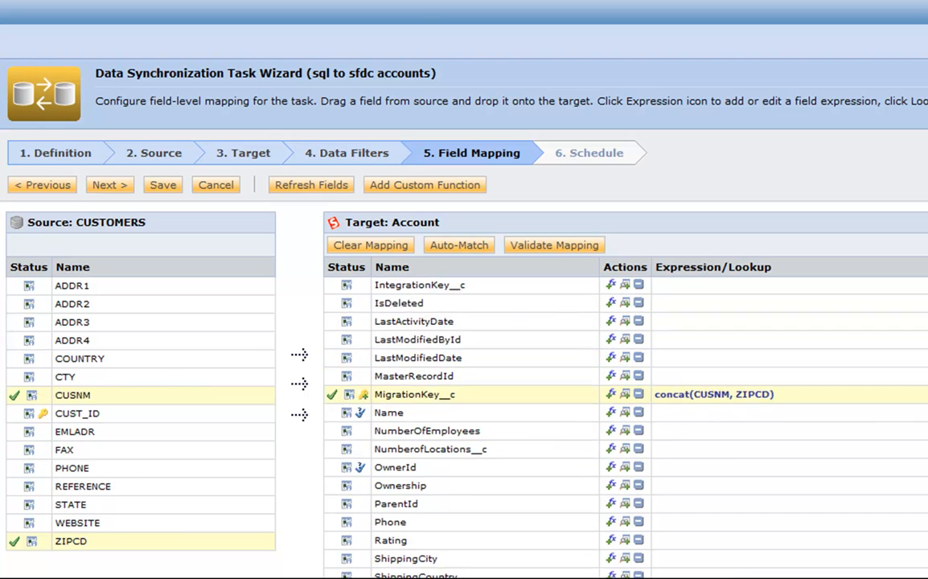
pyautogui.scroll(3)
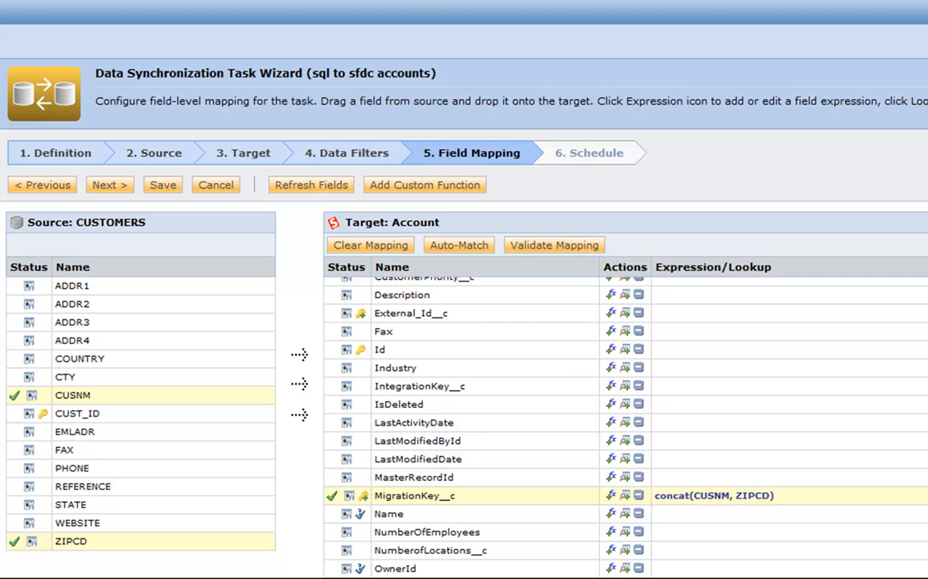
pyautogui.scroll(3)
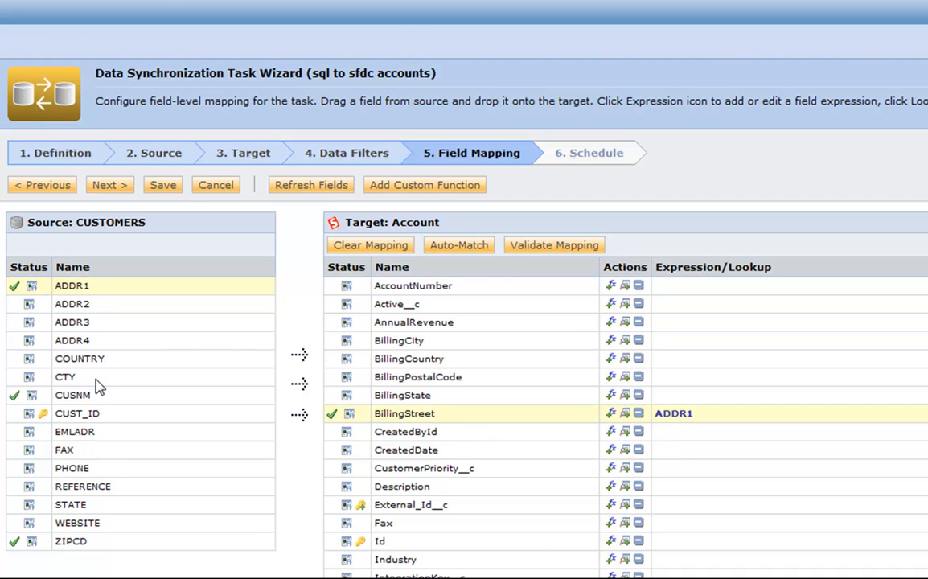
# Step: Map CTY, STATE, ZIPCD and PHONE onto BillingCity, BillingState, BillingPostalCode and Phone
pyautogui.moveTo(64, 376); pyautogui.dragTo(398, 341)
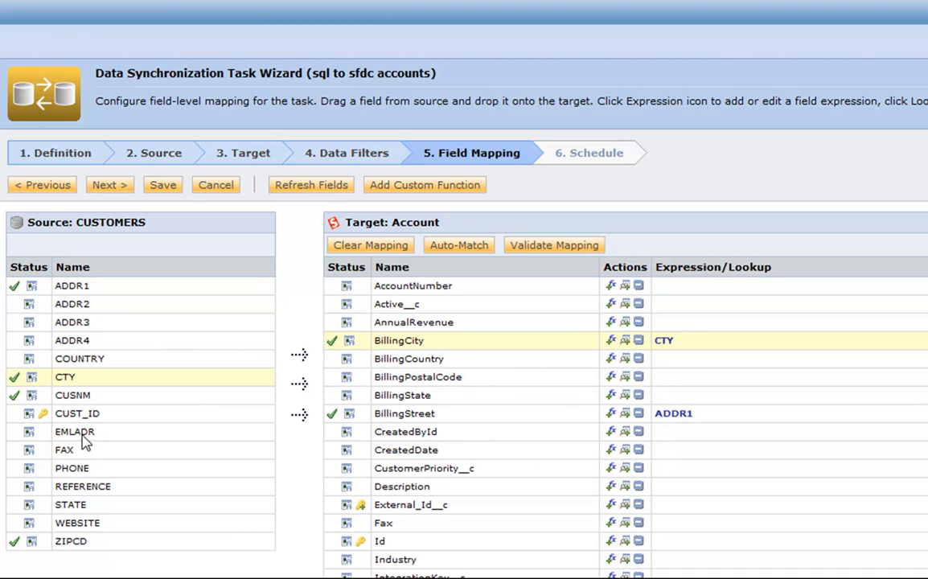
pyautogui.moveTo(71, 505); pyautogui.dragTo(402, 395)
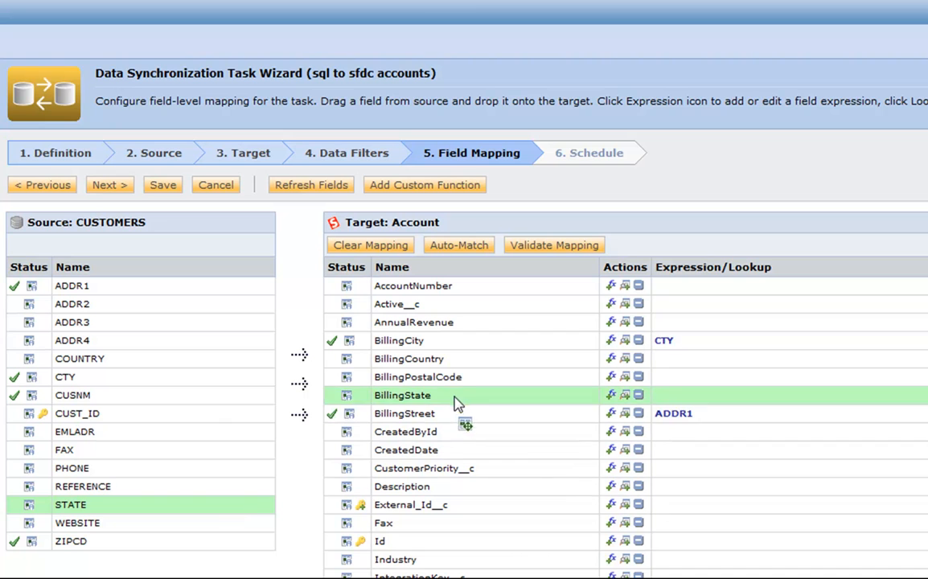
pyautogui.moveTo(71, 505); pyautogui.dragTo(402, 396)
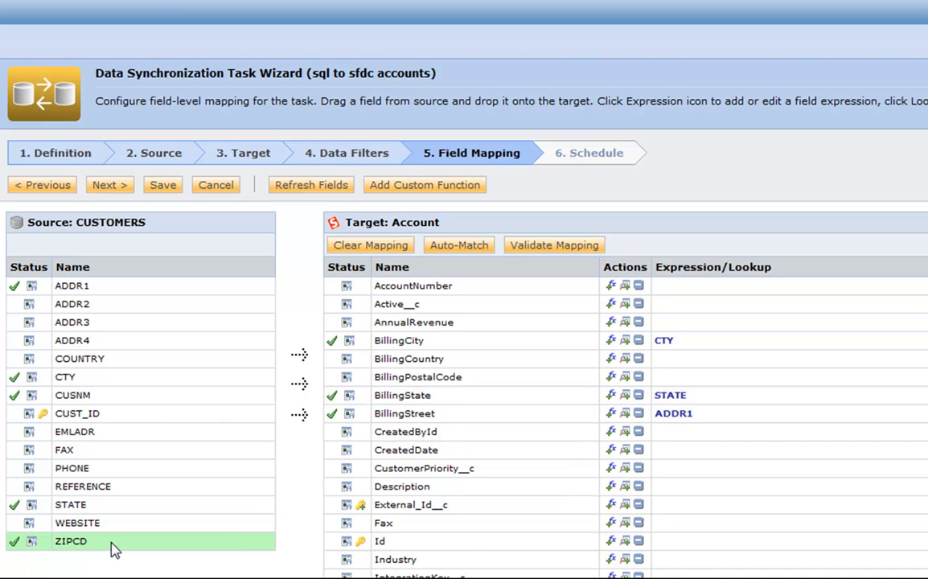
pyautogui.moveTo(71, 540); pyautogui.dragTo(418, 376)
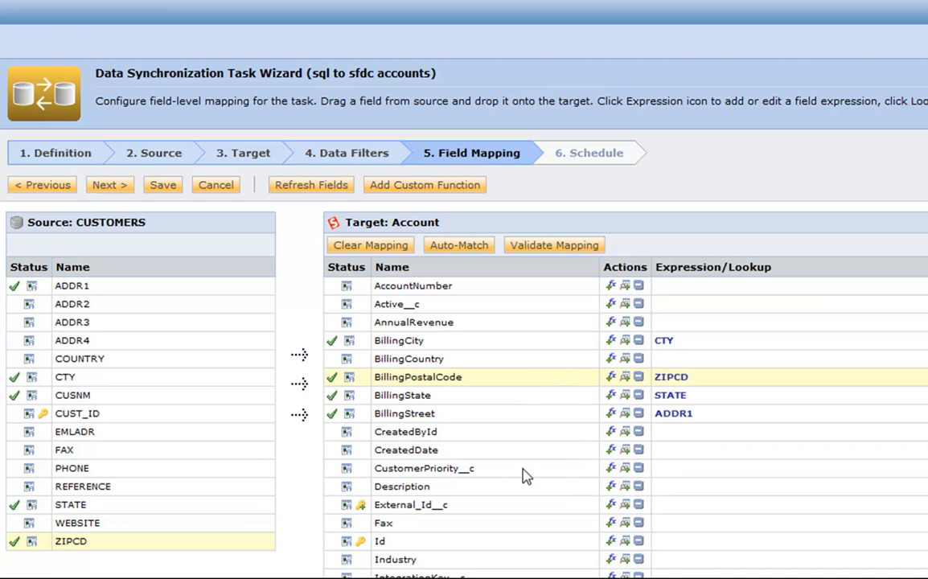
pyautogui.scroll(-3)
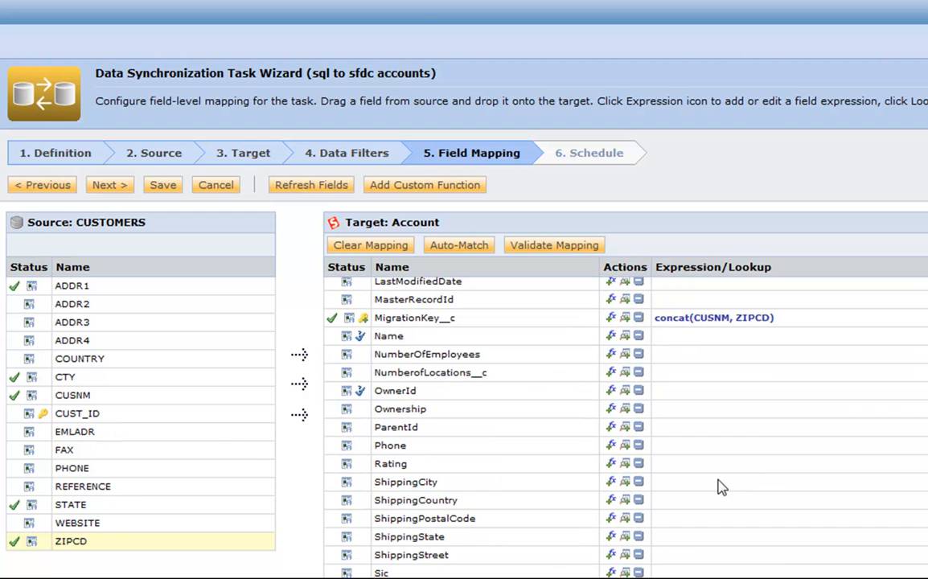
pyautogui.moveTo(476, 454)
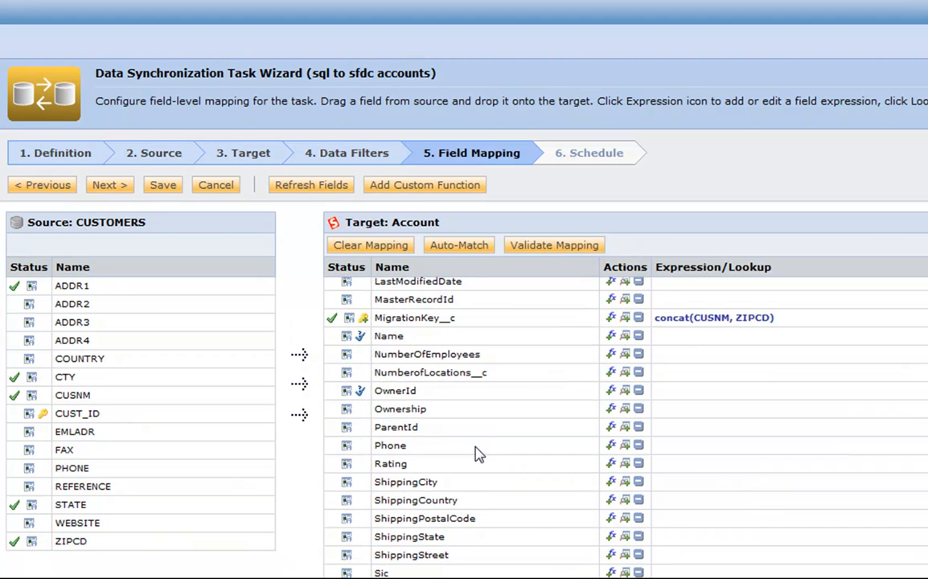
pyautogui.moveTo(71, 466); pyautogui.dragTo(389, 444)
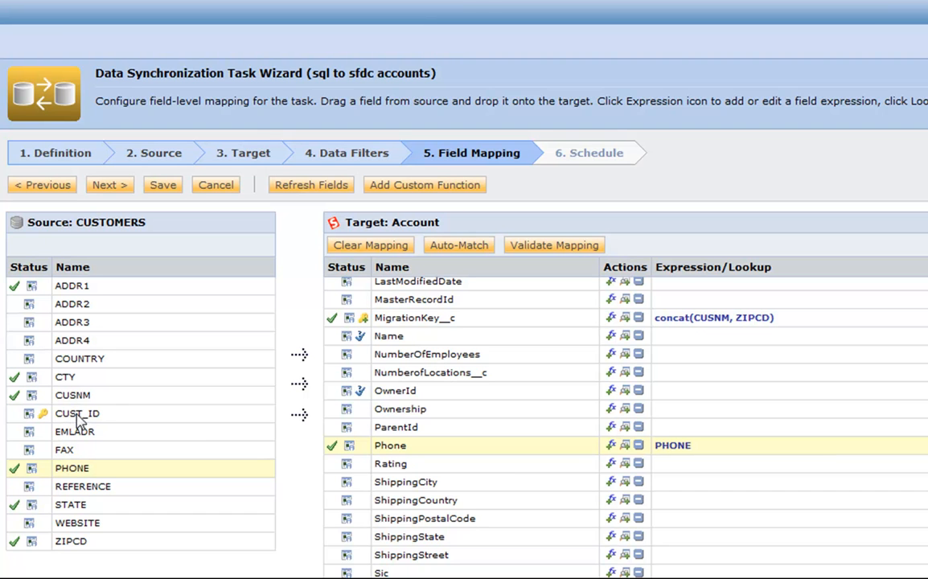
pyautogui.moveTo(664, 347)
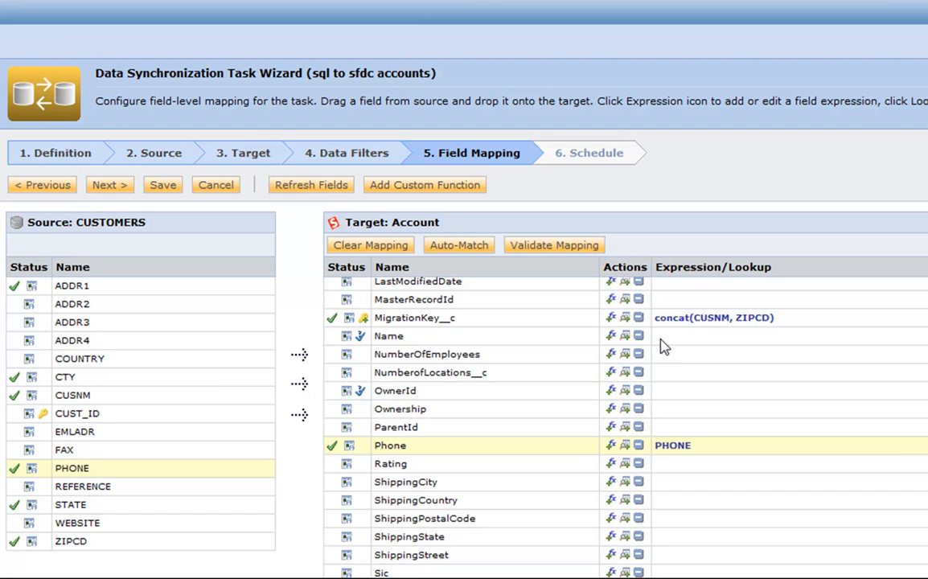
pyautogui.scroll(3)
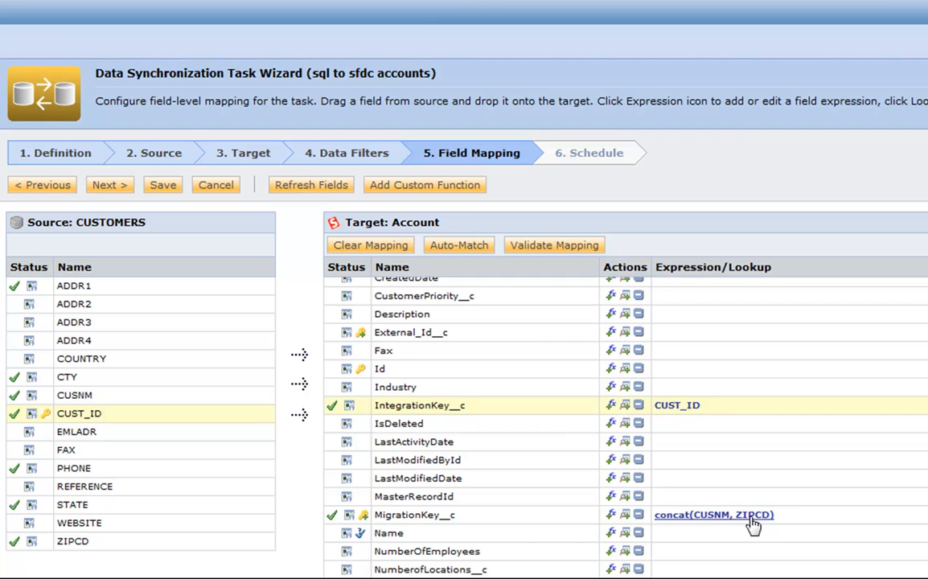
pyautogui.moveTo(695, 508)
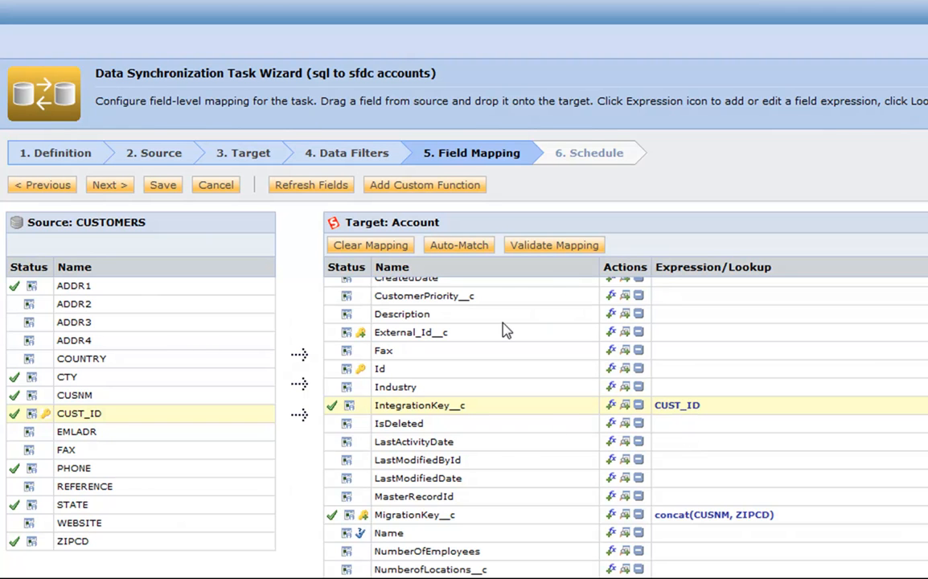
pyautogui.moveTo(677, 406)
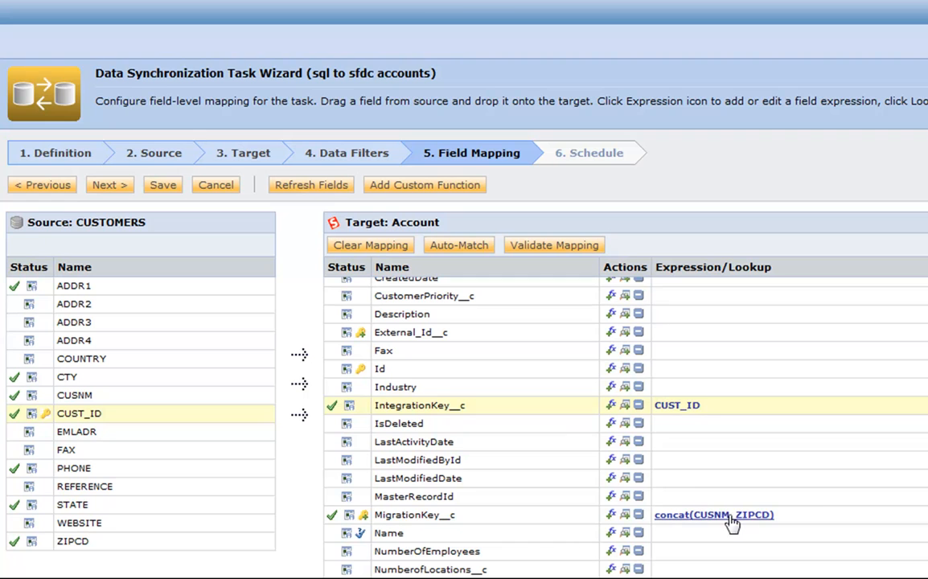
pyautogui.moveTo(748, 528)
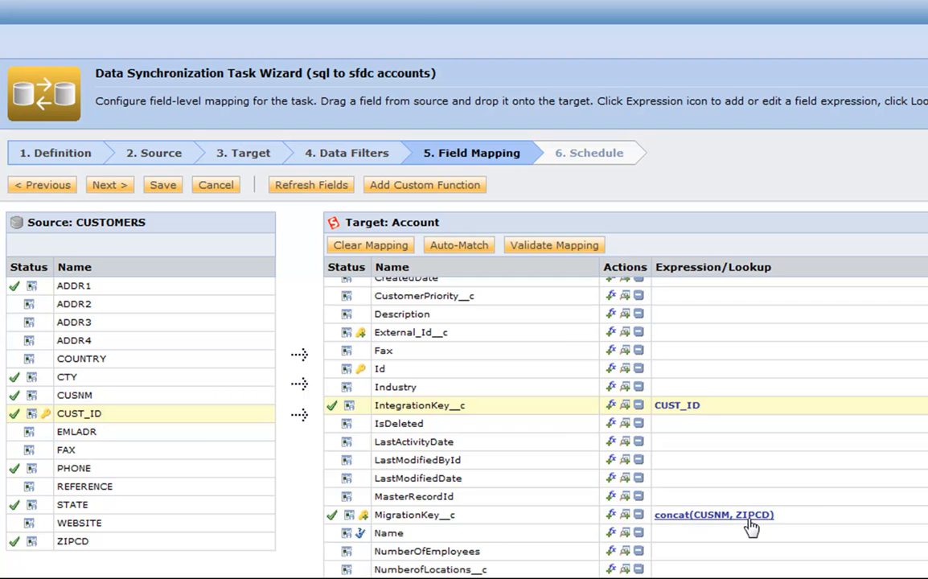